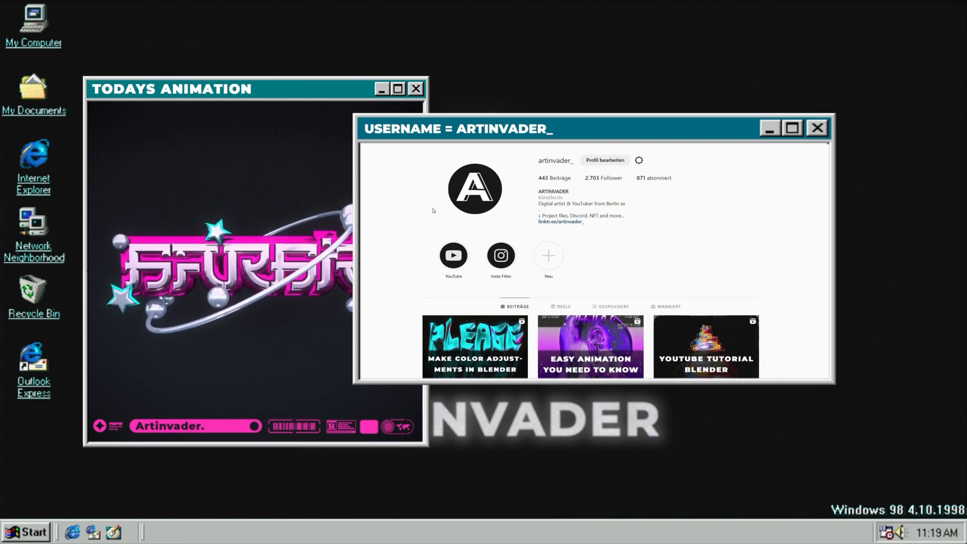
Set rendering to the Physical renderer at 1080×1080 pixels, rendering all frames.
scroll("down", 3)
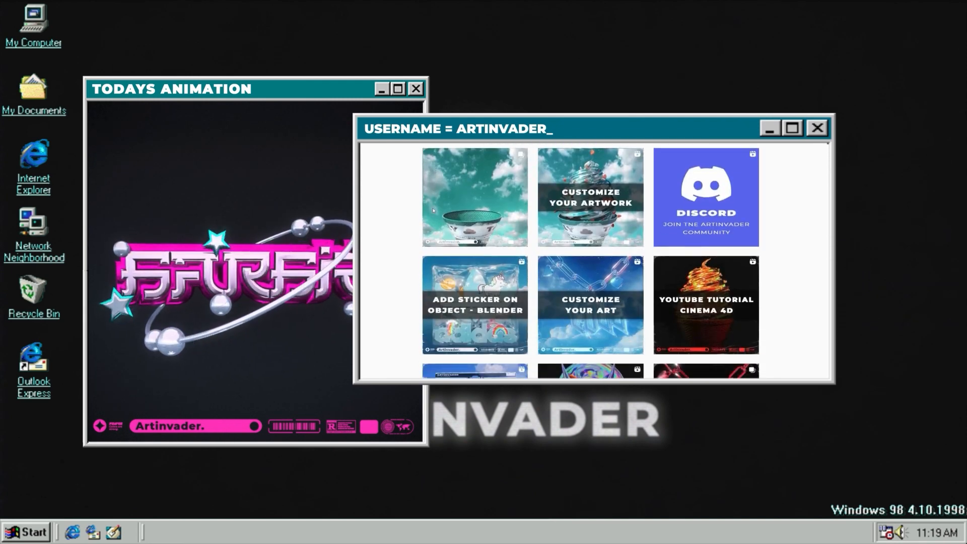
scroll("down", 3)
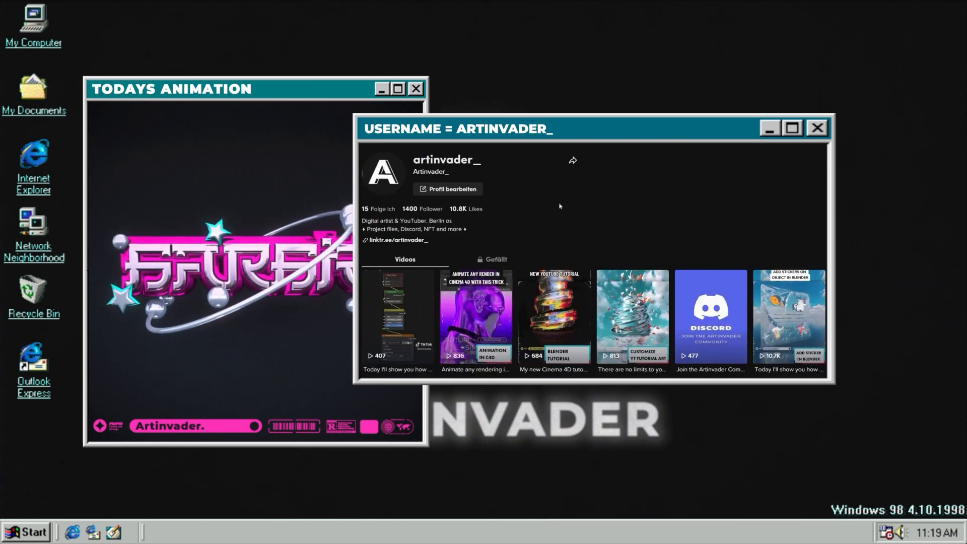
scroll("down", 3)
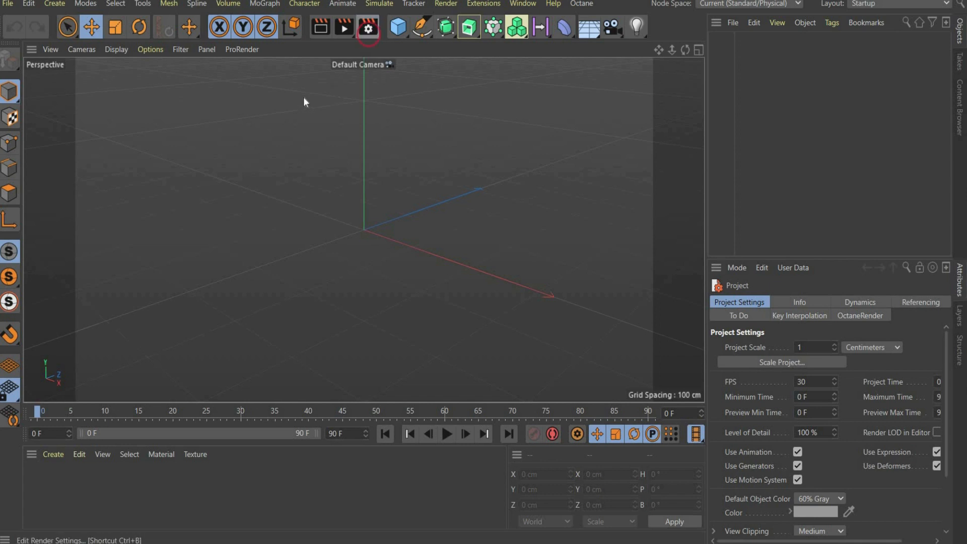
left_click(367, 26)
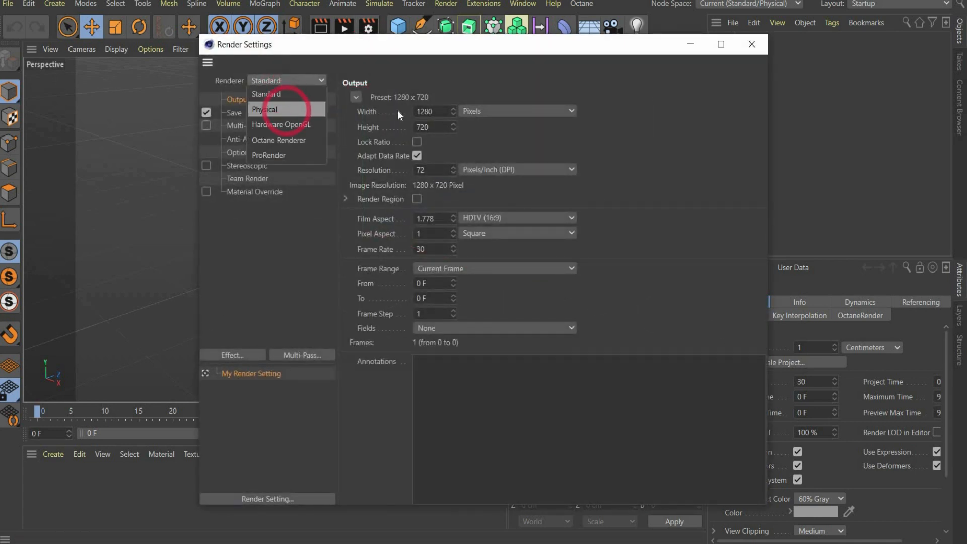
left_click(264, 109)
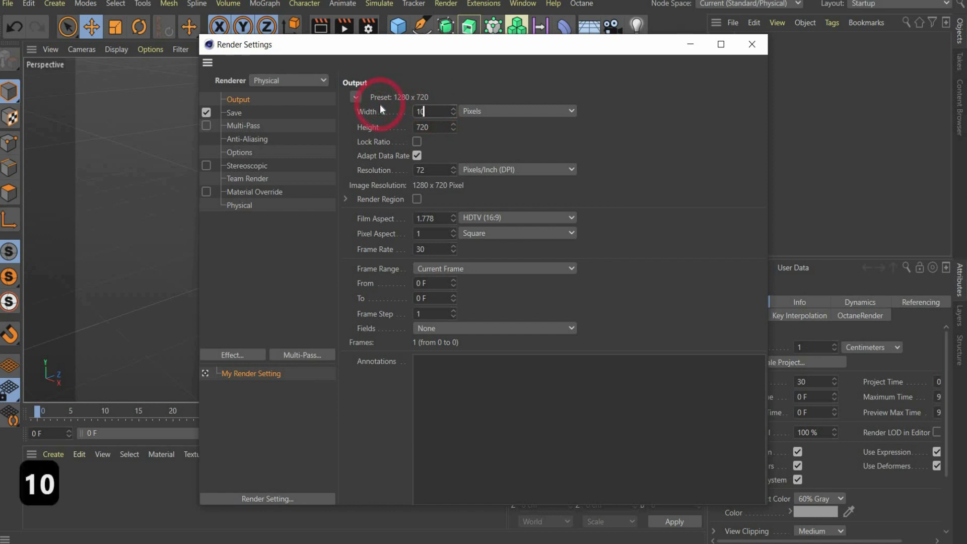
type("1080")
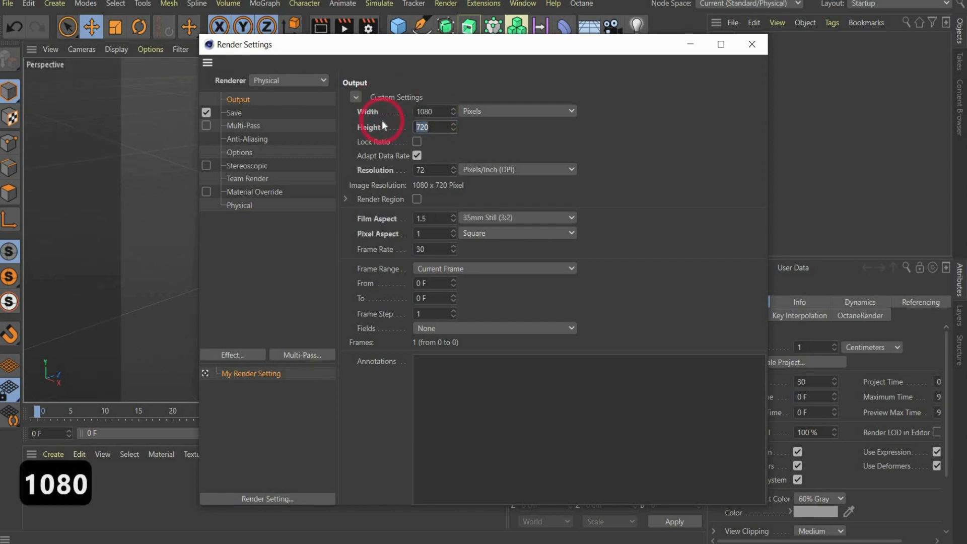
type("1080")
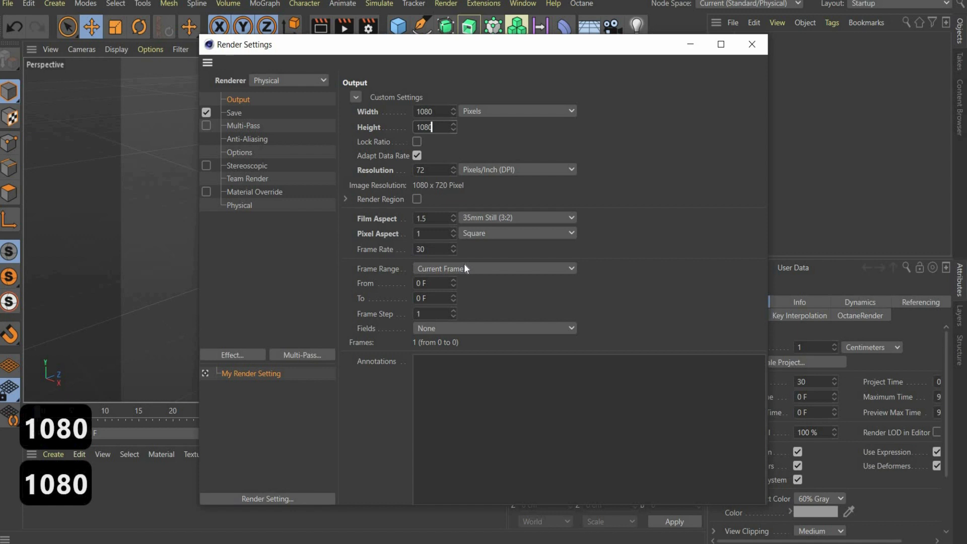
left_click(494, 268)
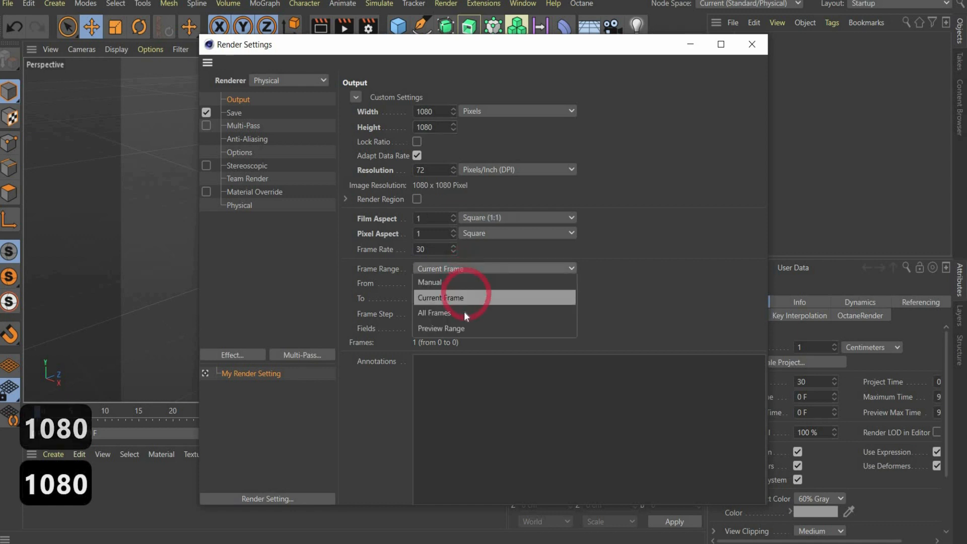
left_click(434, 313)
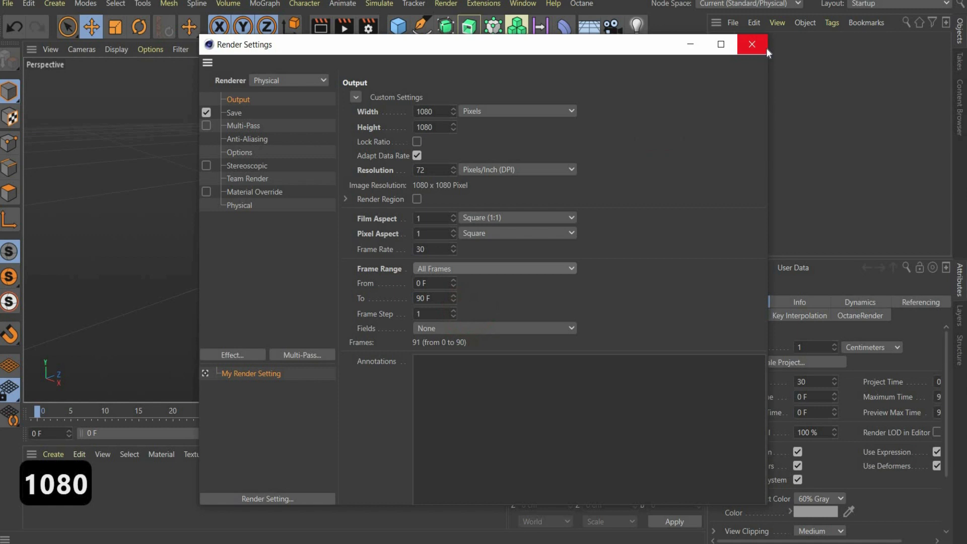
left_click(752, 44)
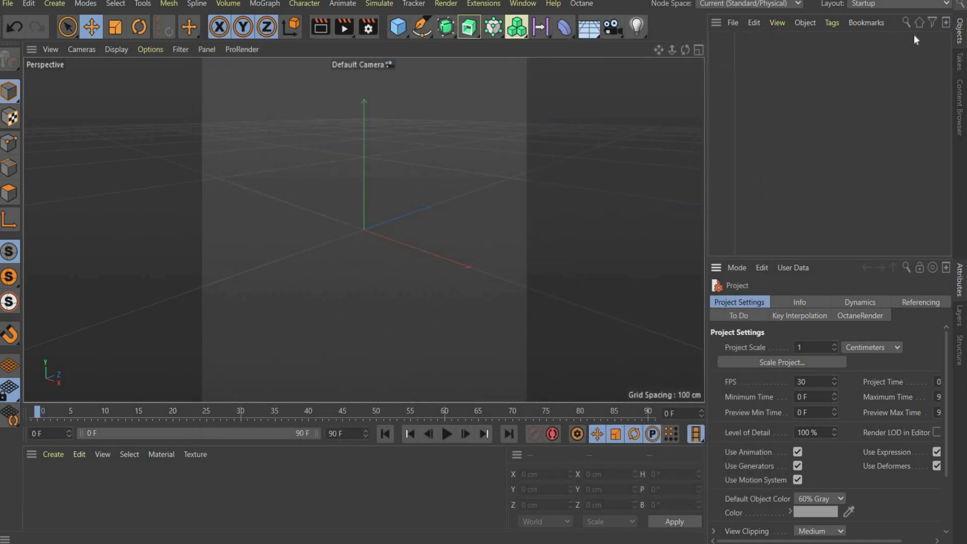
Add a MoText reading 'BARBIE' in Renji Free Trial font with 2 cm depth.
type("mot")
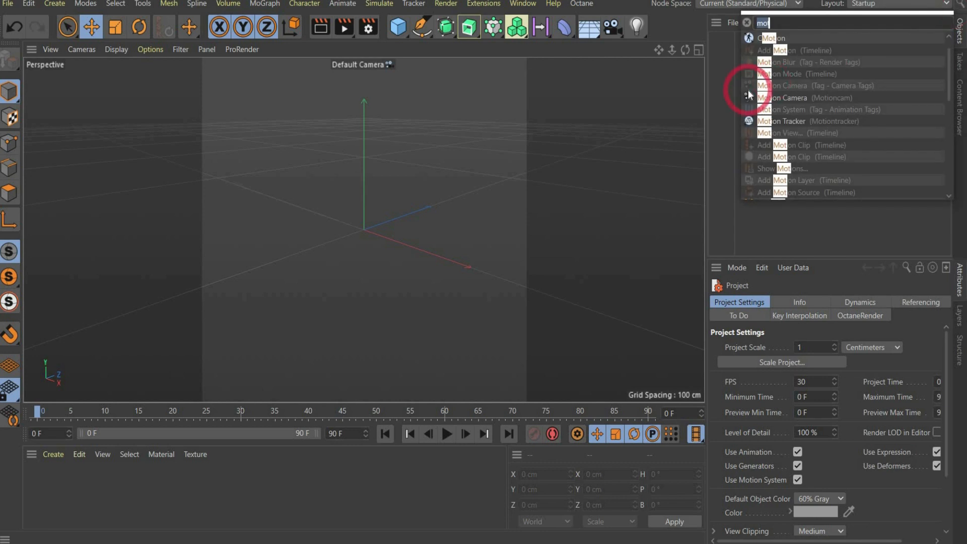
key("Backspace")
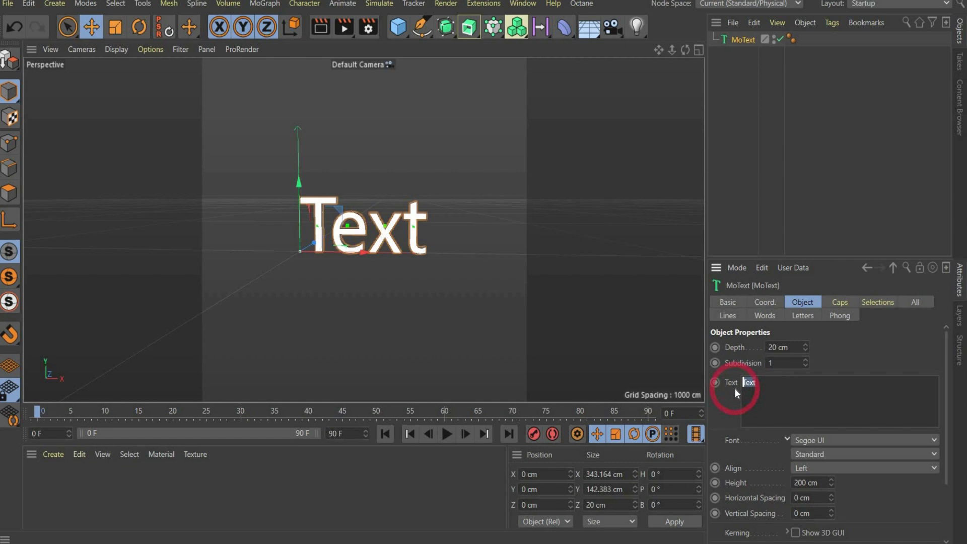
type("B")
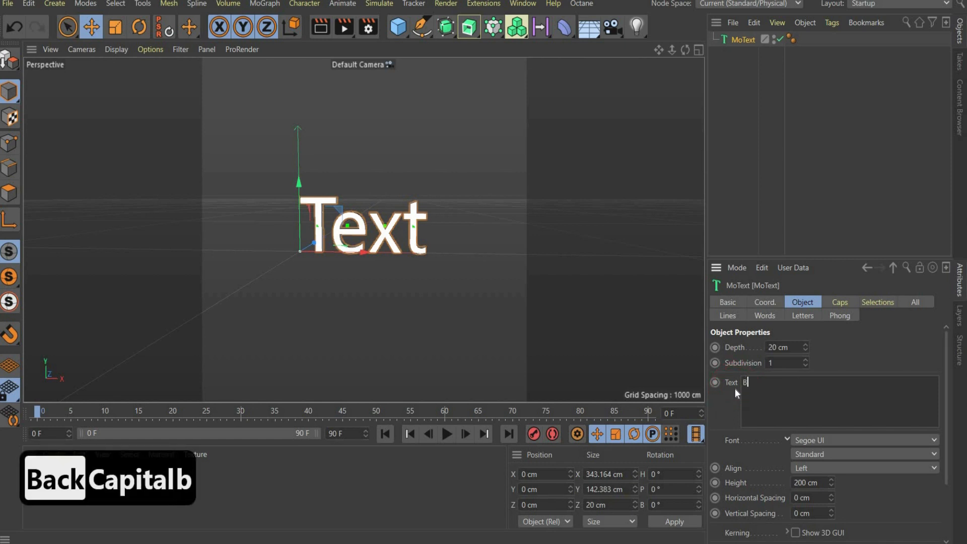
type("ARB")
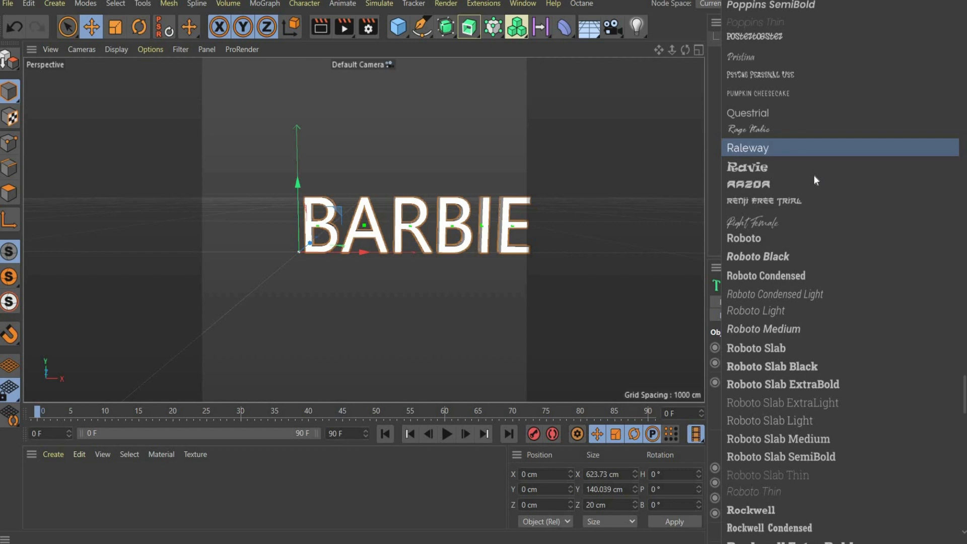
left_click(763, 200)
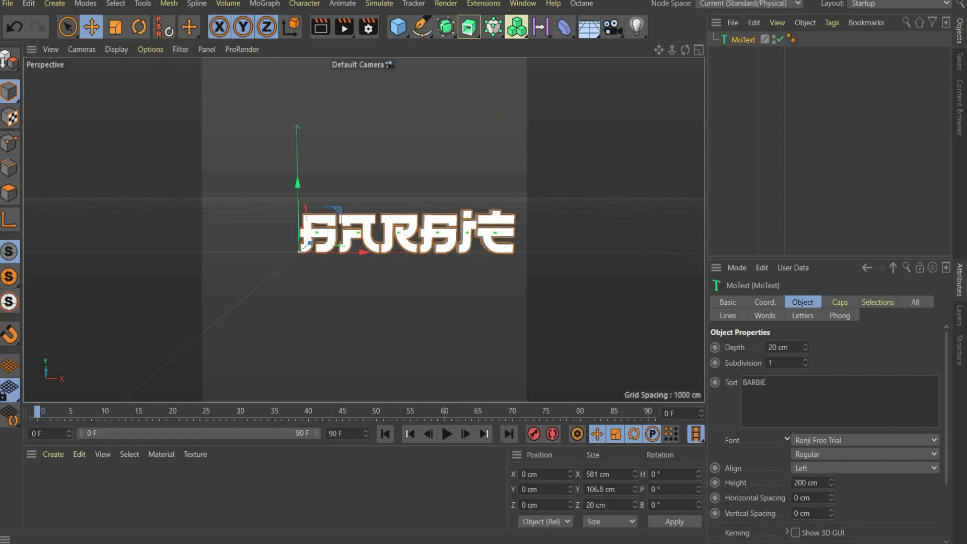
type("2")
type("9")
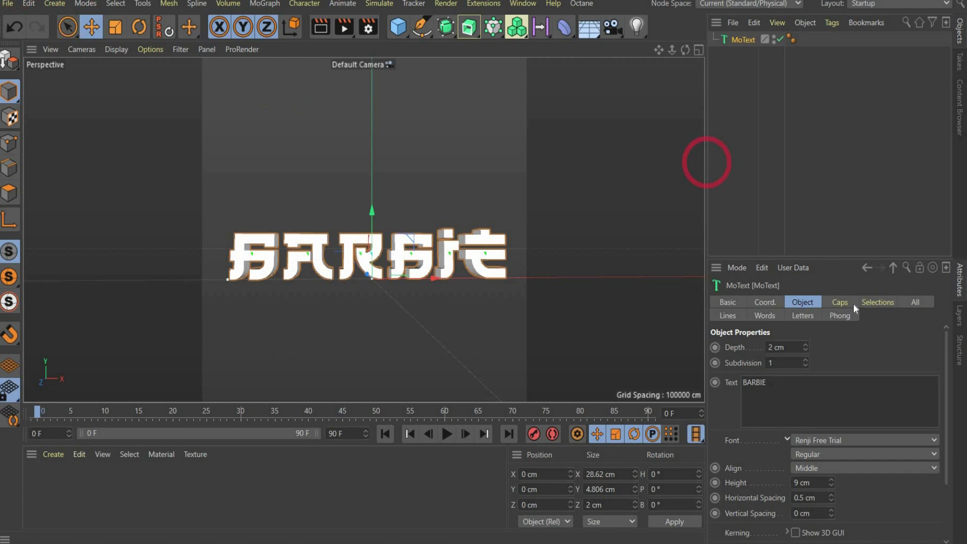
Set a 0.3 cm cap bevel, then paste a copy with a 0.7 cm outside bevel.
left_click(840, 302)
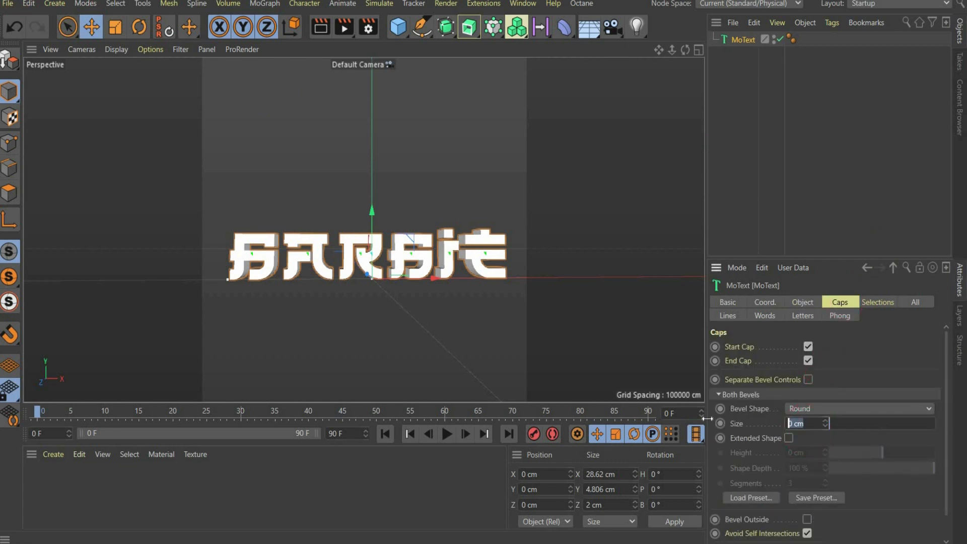
type("0.3")
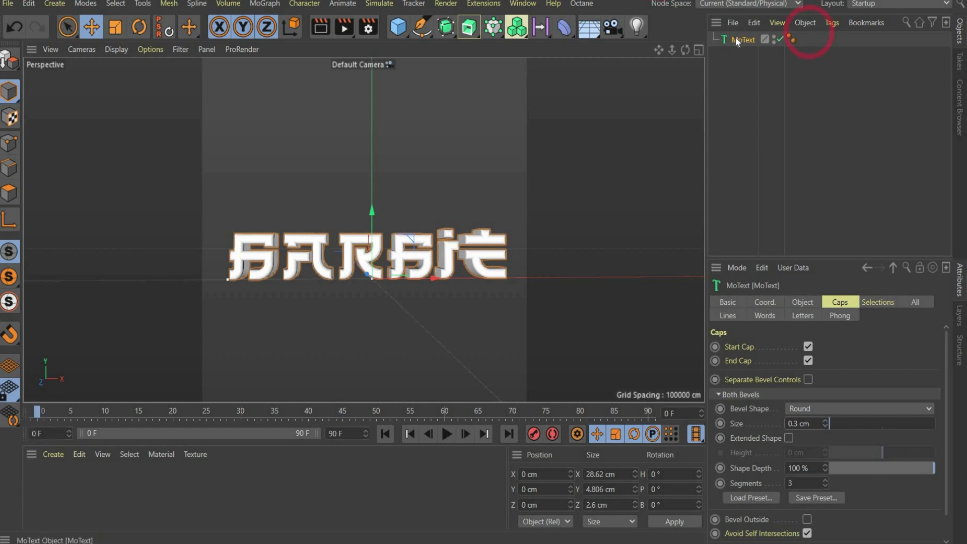
key("Ctrl+V")
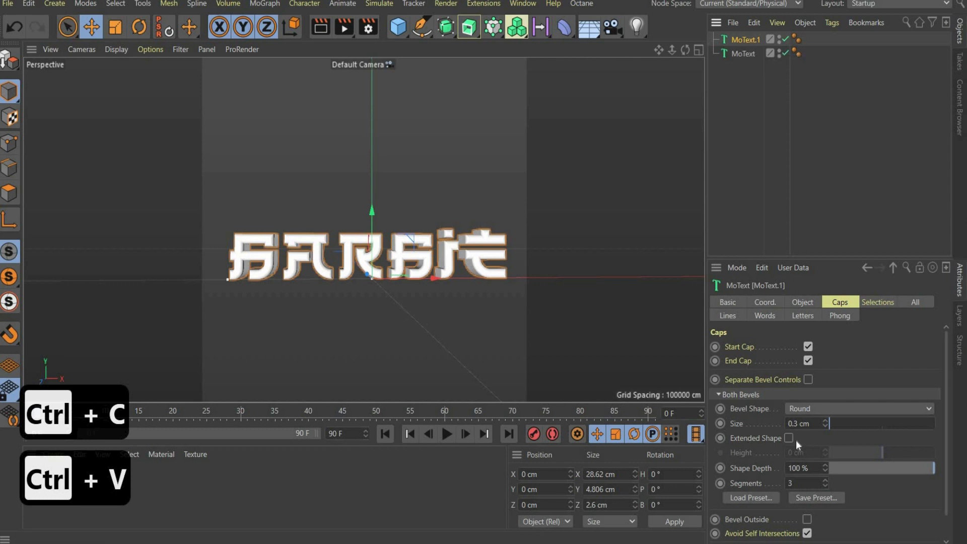
left_click(807, 519)
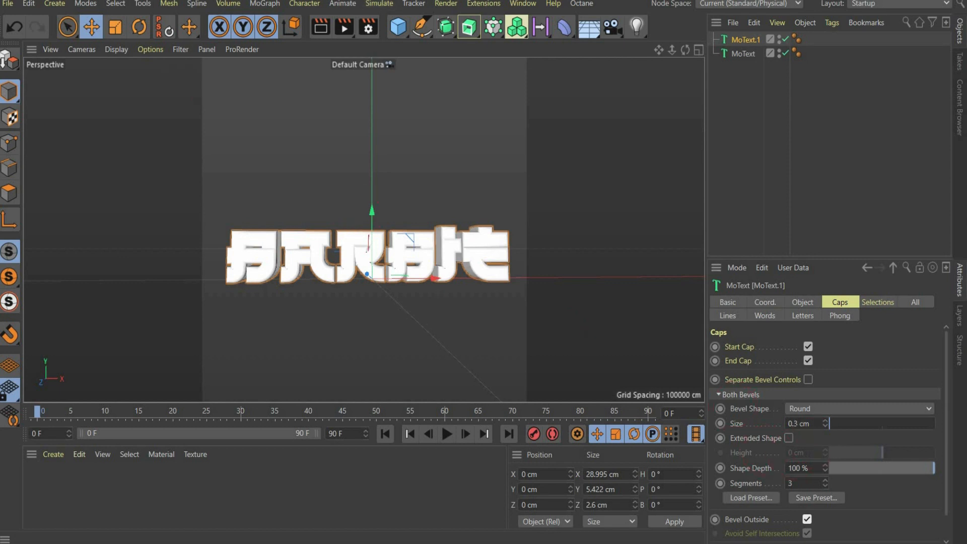
type("0.7")
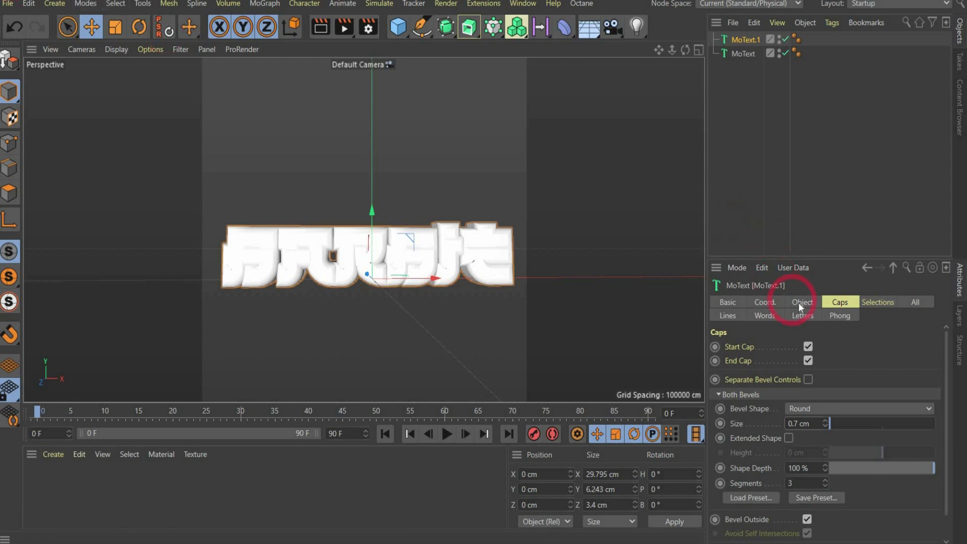
left_click(802, 301)
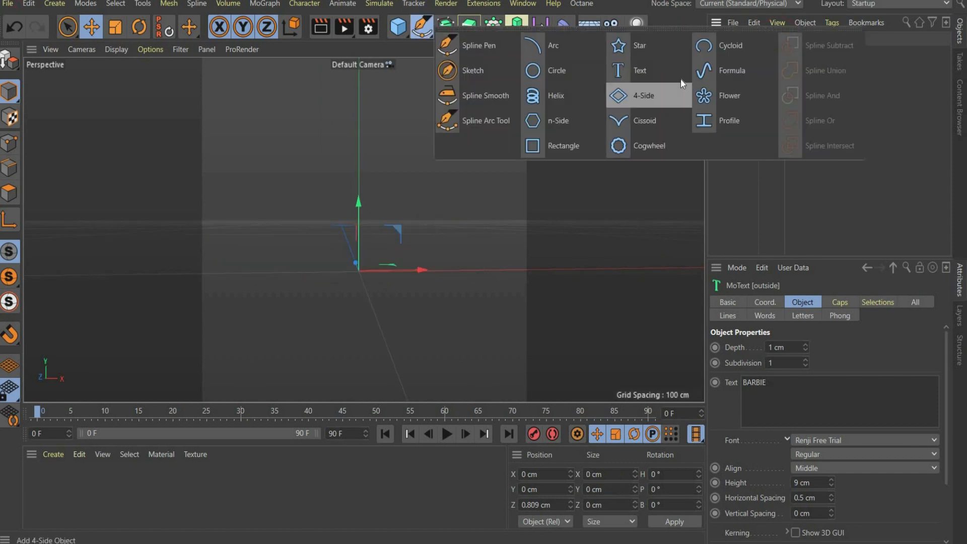
mouse_move(661, 53)
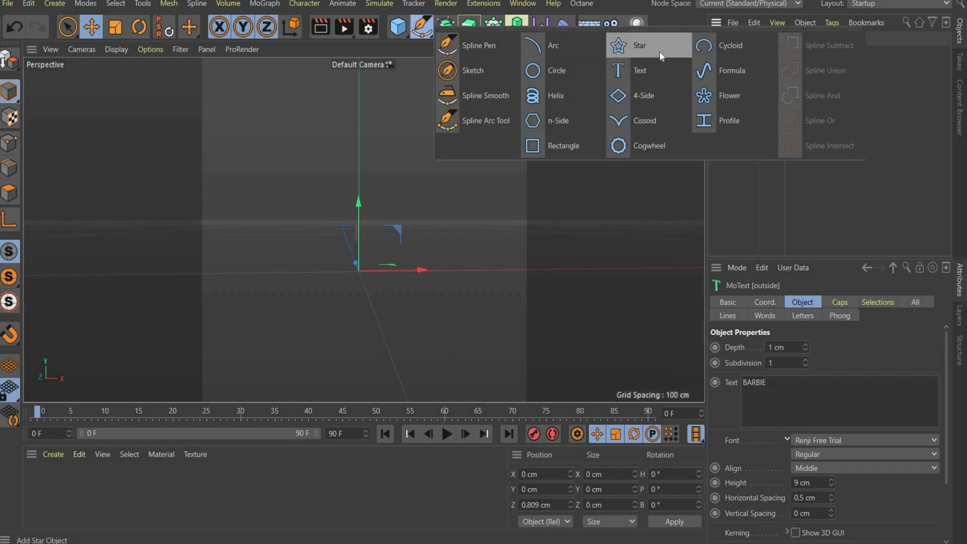
Add a Star spline with 1 cm inner and 2 cm outer radius.
left_click(618, 45)
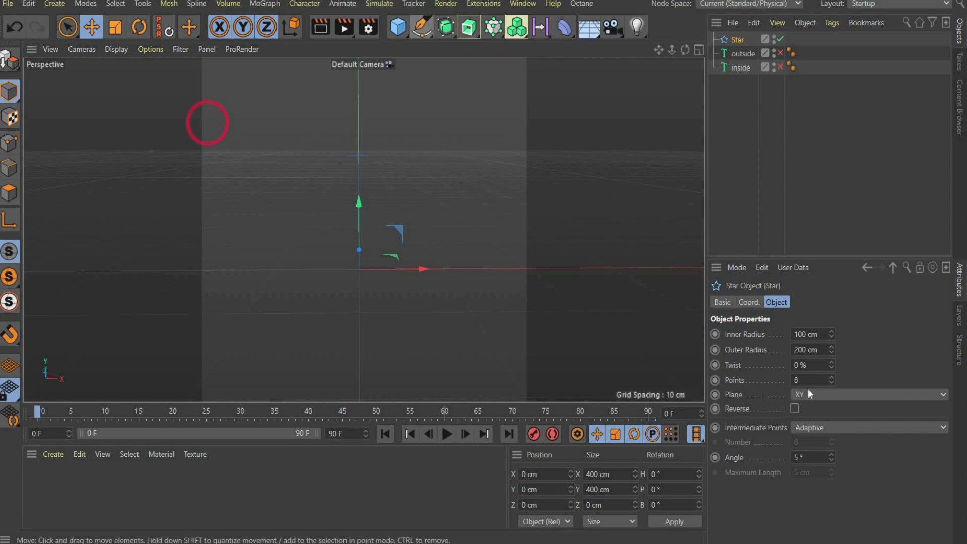
type("5")
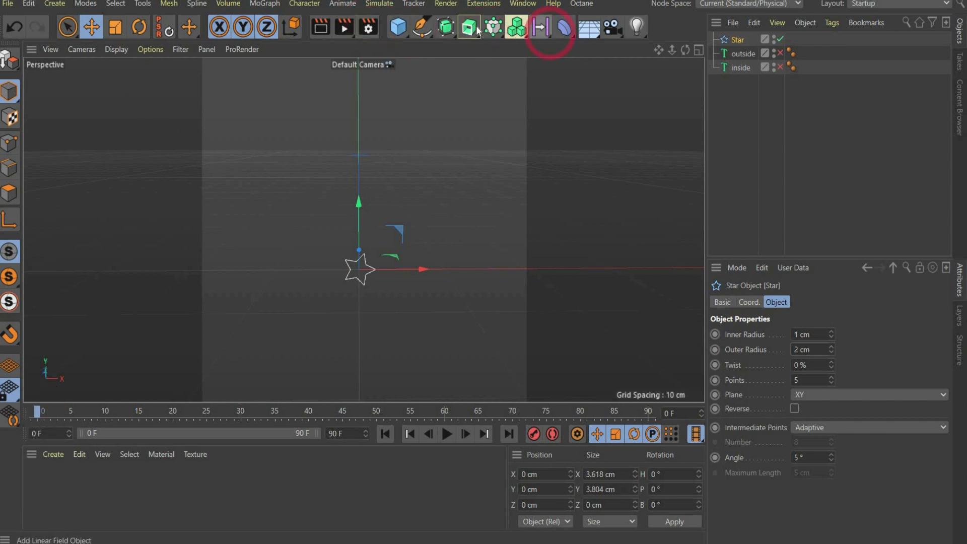
Extrude the star 0.5 cm and give its caps a 0.3 cm bevel with 50 segments.
left_click(541, 27)
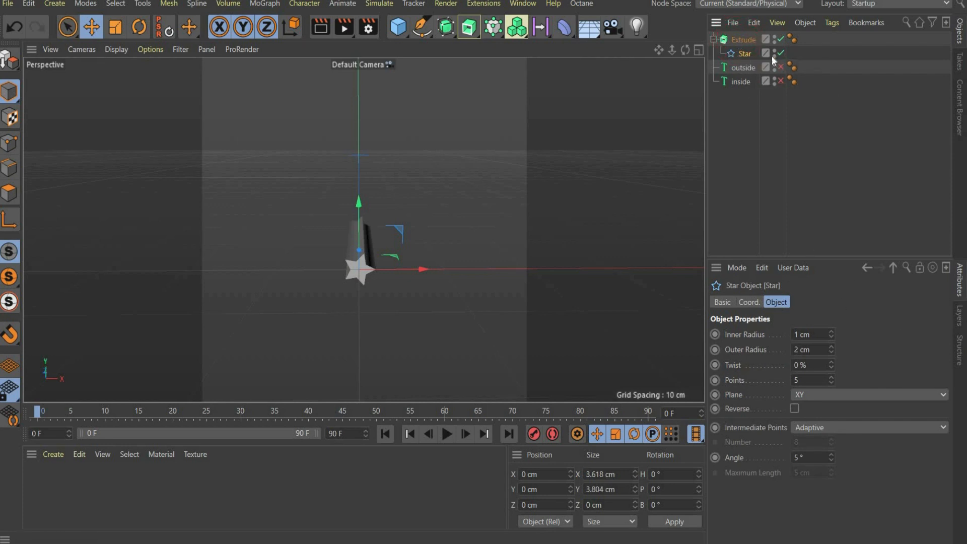
left_click(744, 40)
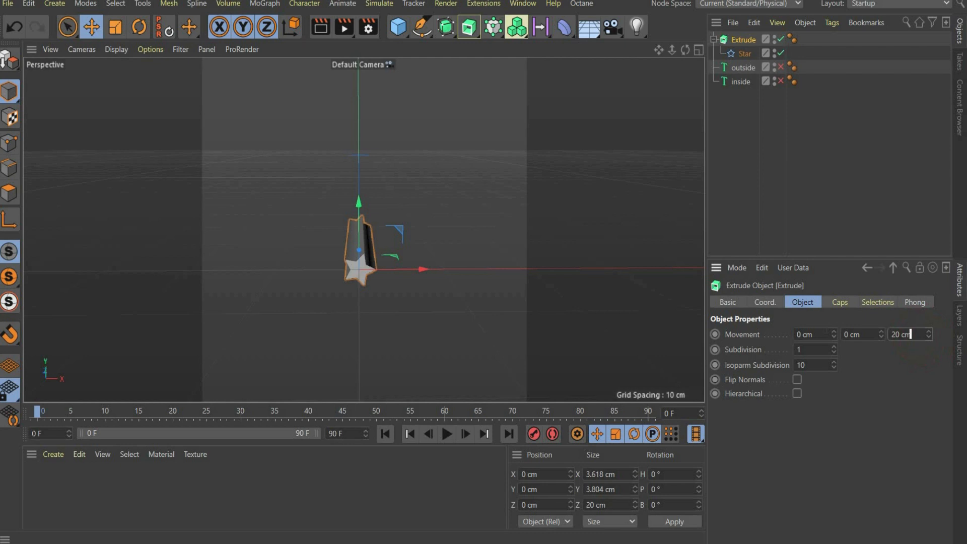
type("0.5")
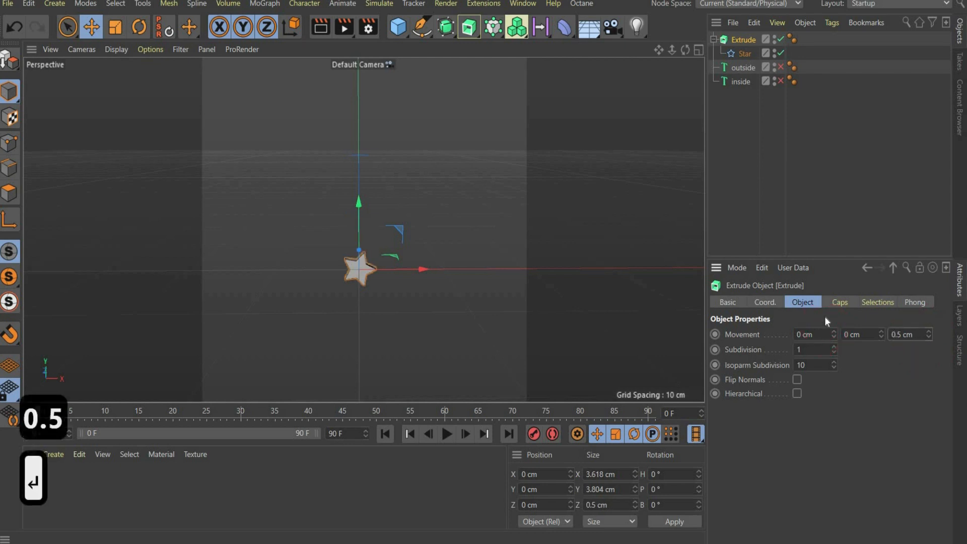
left_click(840, 301)
type("0.3")
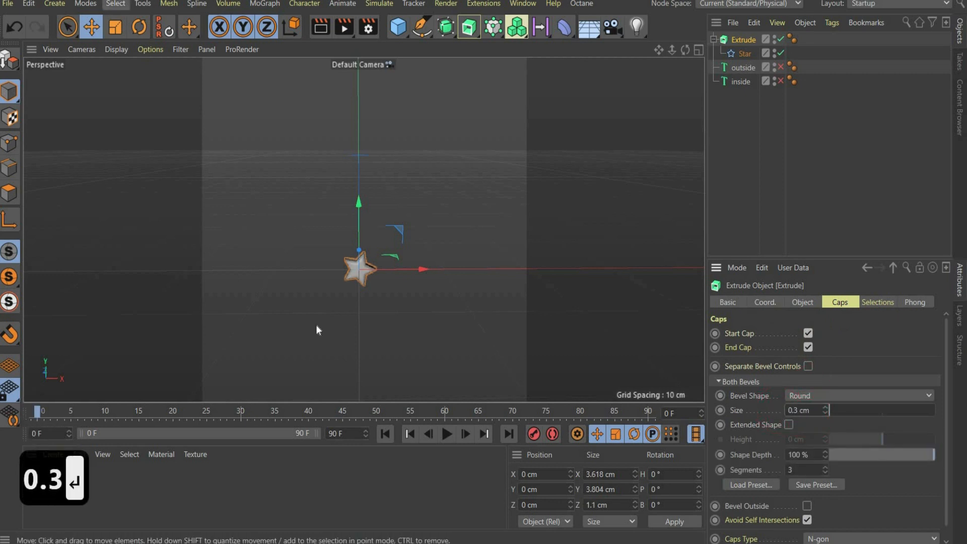
type("50")
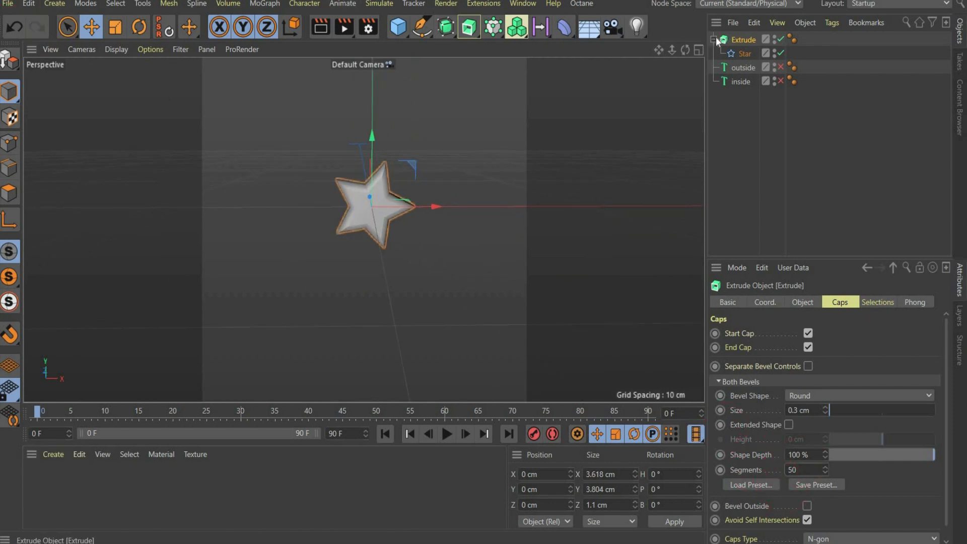
Duplicate the beveled star into inside/outside pairs and paste three pairs around the text.
key("Ctrl+C")
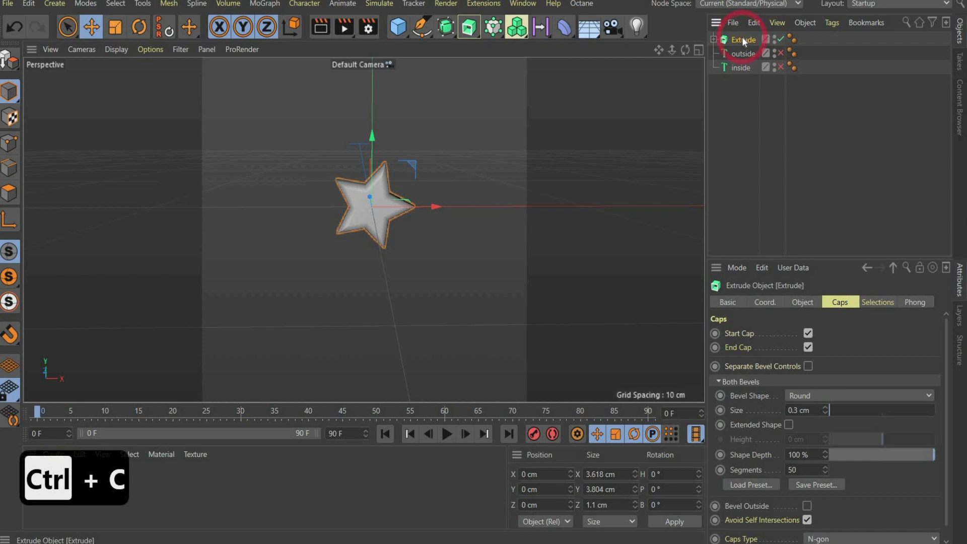
key("Ctrl+V")
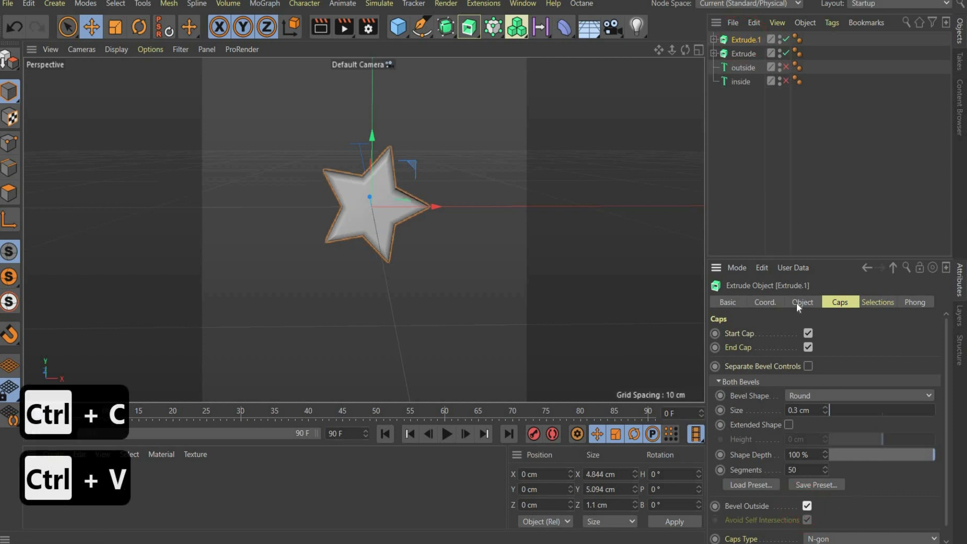
left_click(803, 302)
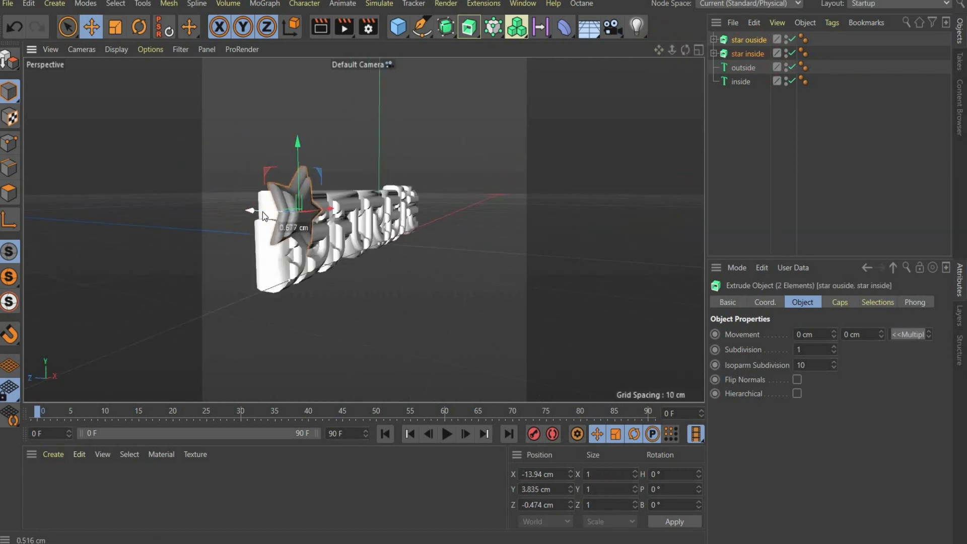
key("Ctrl+V")
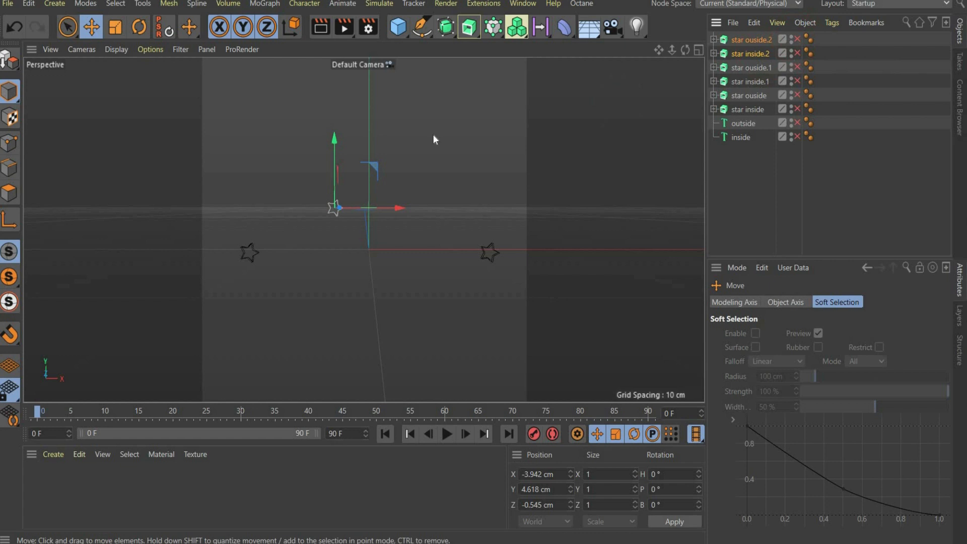
Add a 10 cm Circle spline and a sphere aligned to ride it.
left_click(420, 28)
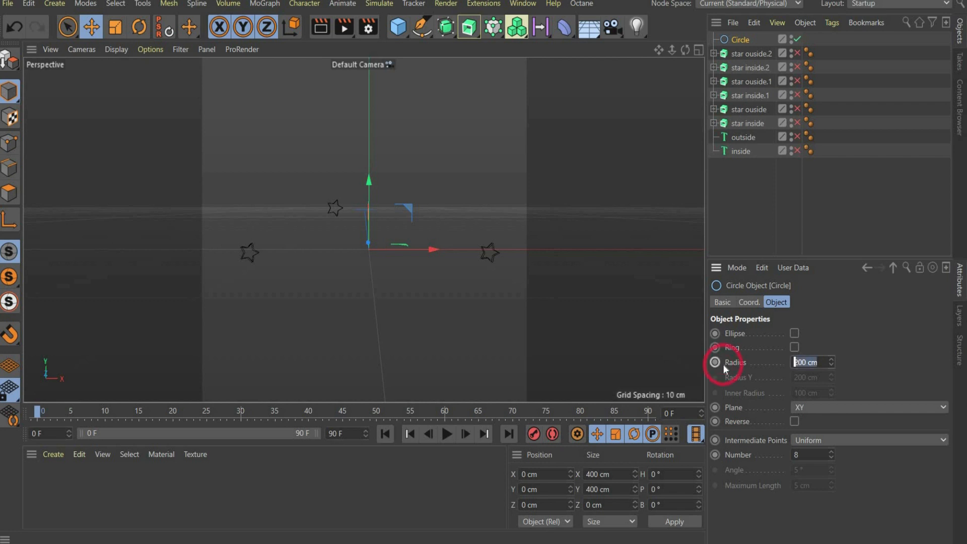
type("10")
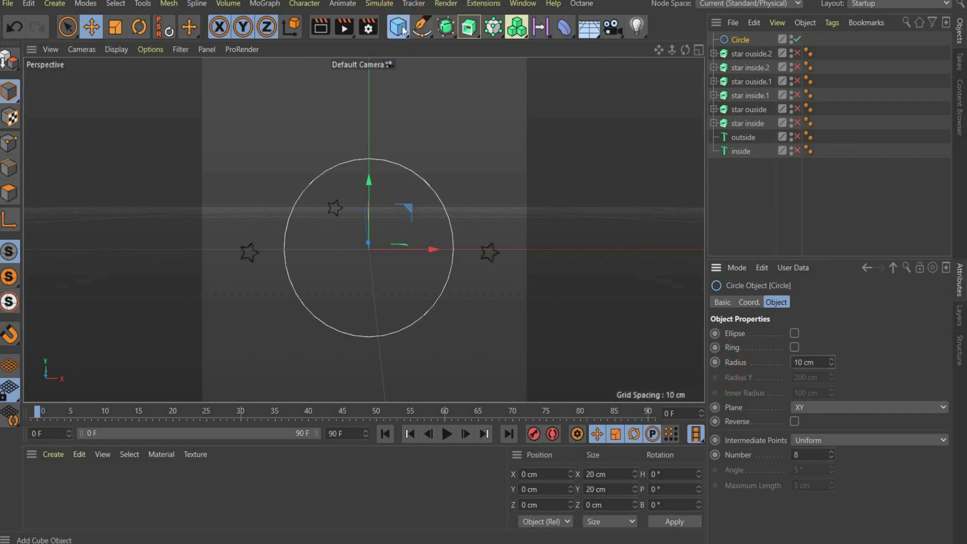
left_click(397, 26)
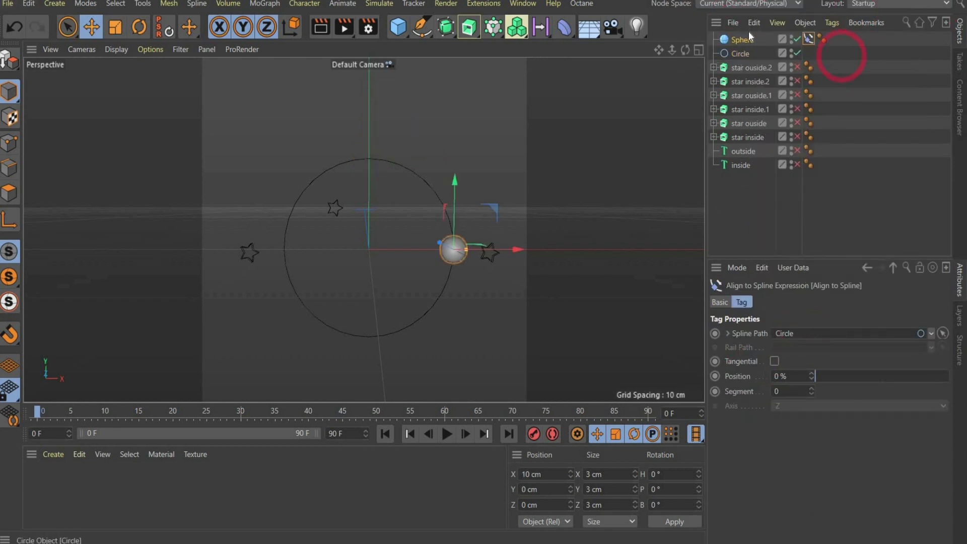
Duplicate the sphere and slide each copy to a different position on the circle.
key("ctrl+v")
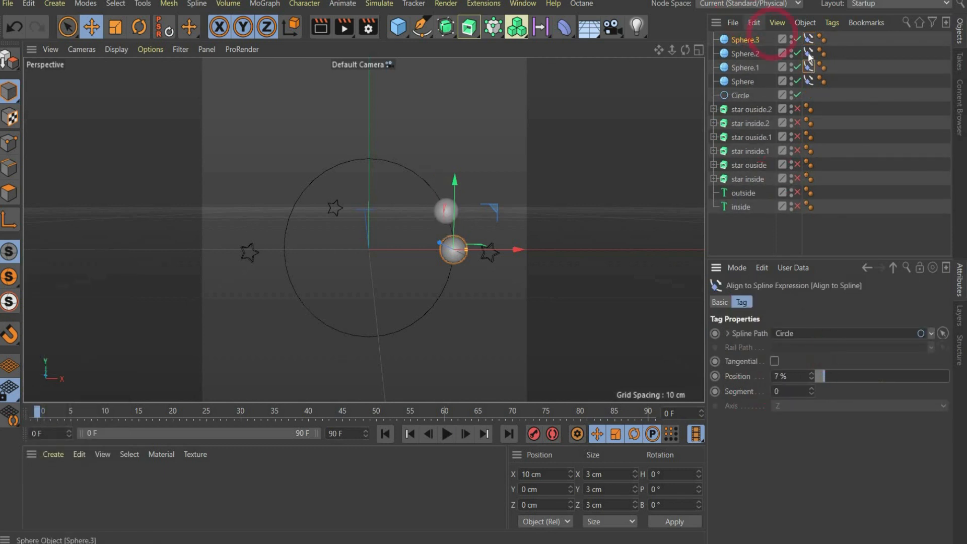
left_click_drag(821, 375, 851, 375)
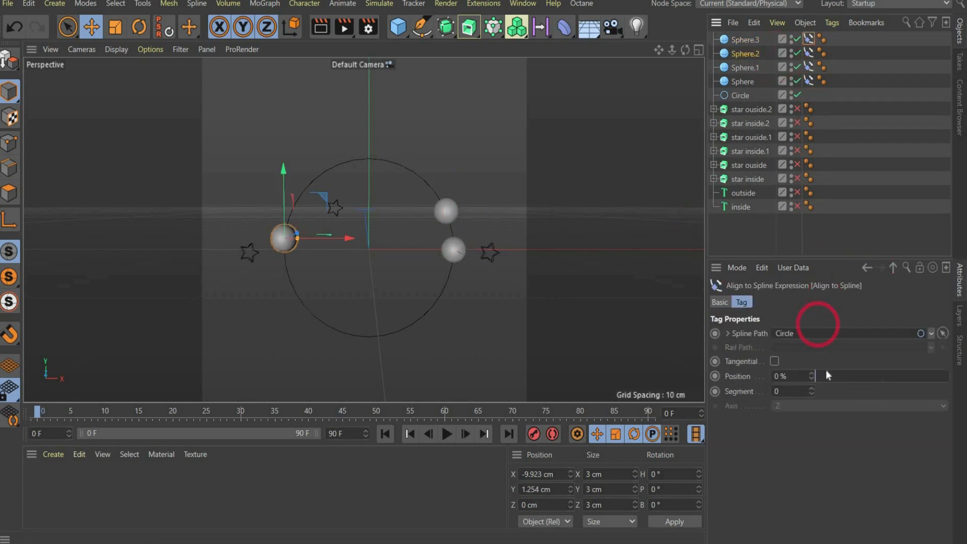
left_click_drag(814, 375, 864, 376)
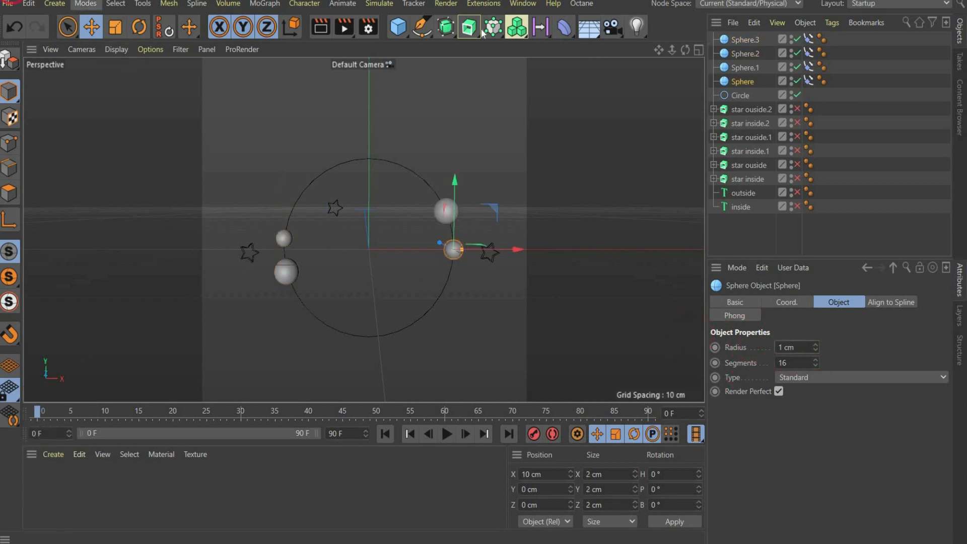
mouse_move(477, 31)
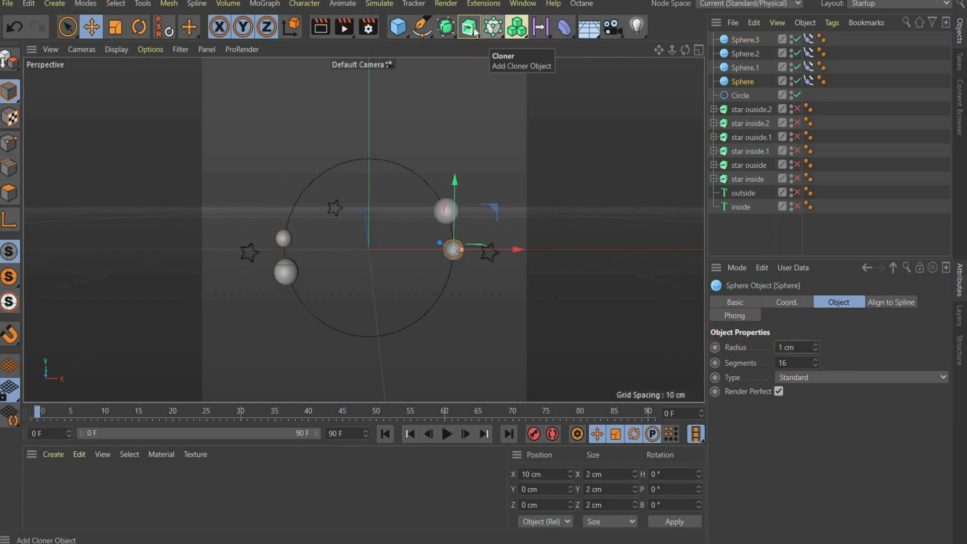
Sweep a 0.2 cm circle profile along the 10 cm circle to make a ring.
left_click(468, 27)
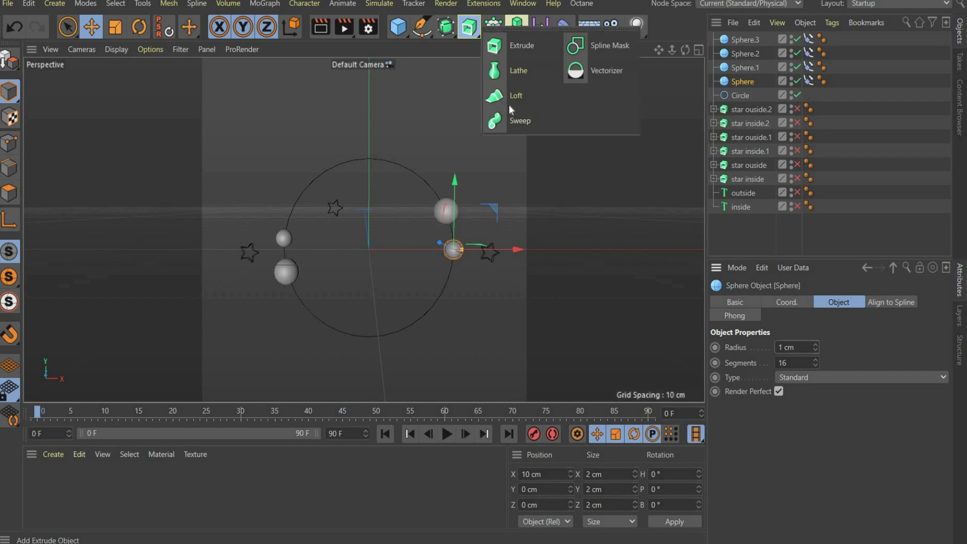
left_click(520, 121)
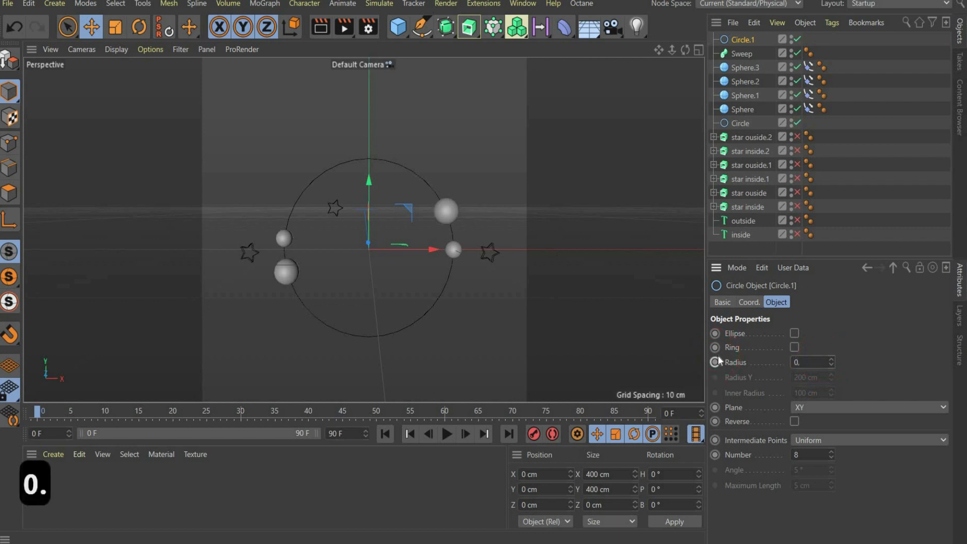
type("0.2")
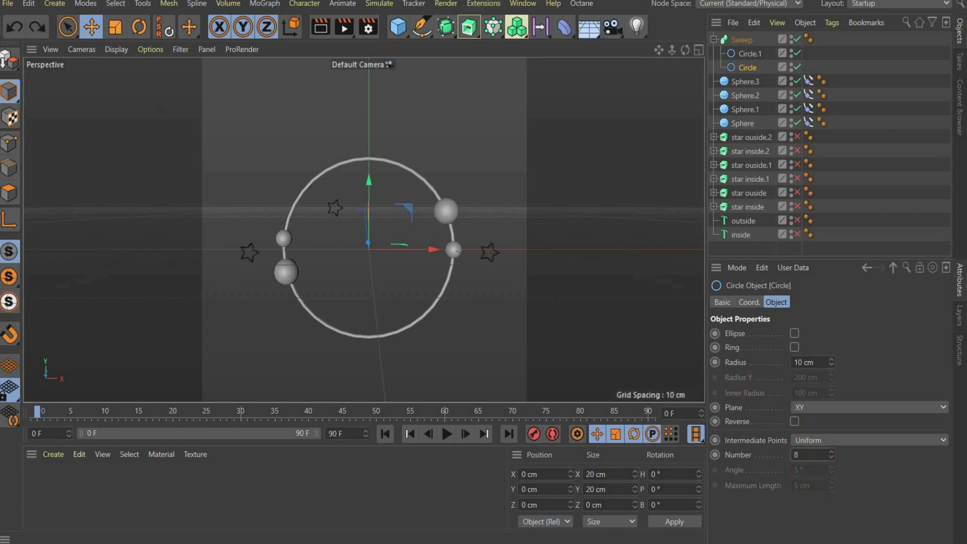
type("50")
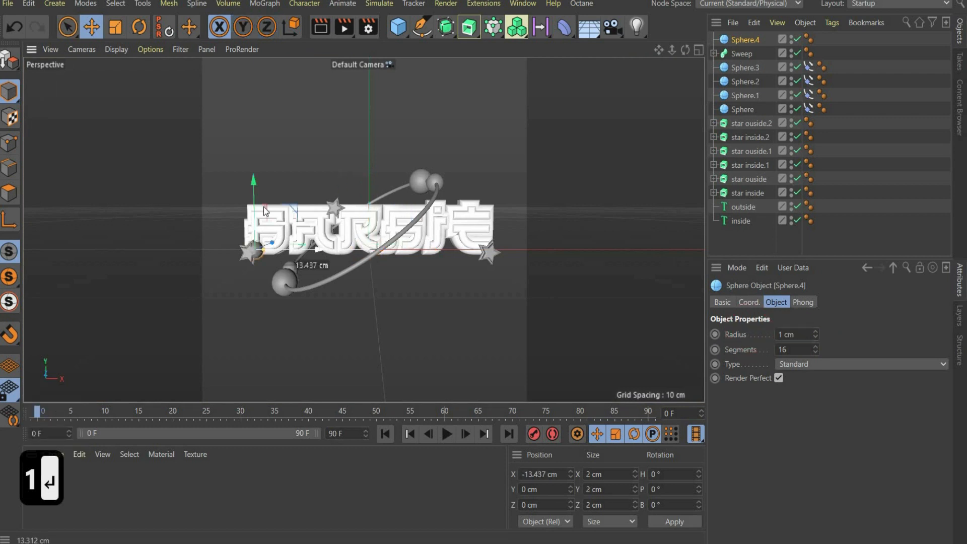
Paste more sphere copies to add extra spheres around the BARBIE text.
key("Ctrl+V")
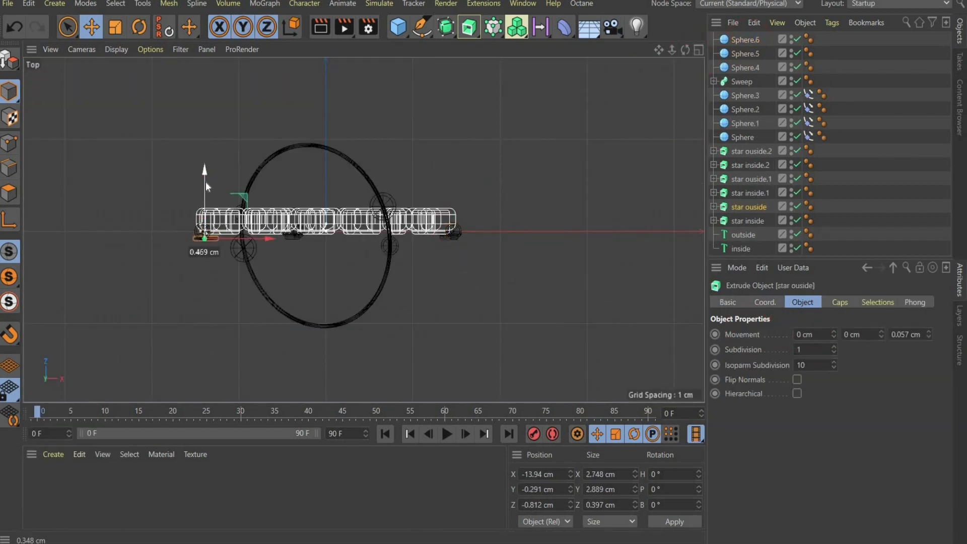
left_click(744, 39)
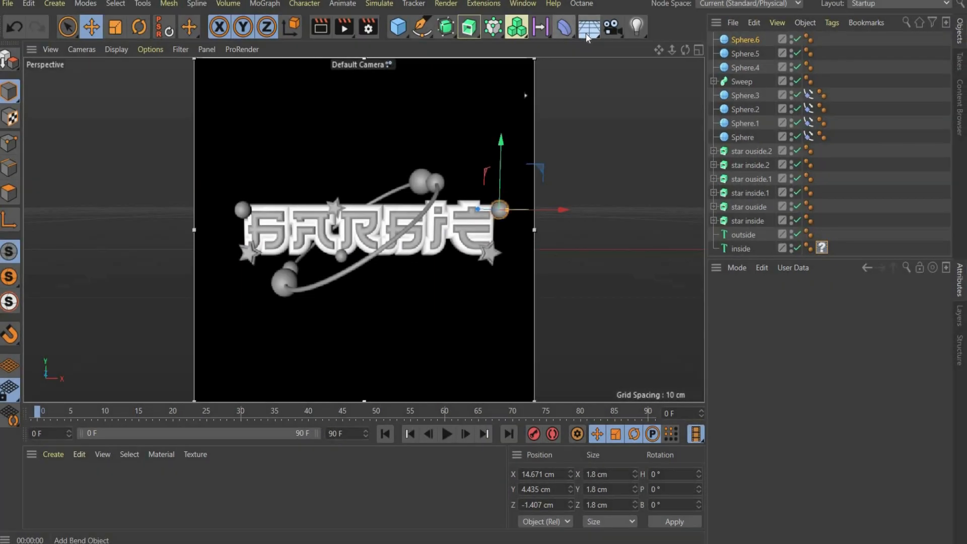
Add a Sky object from the environment objects menu.
left_click(589, 26)
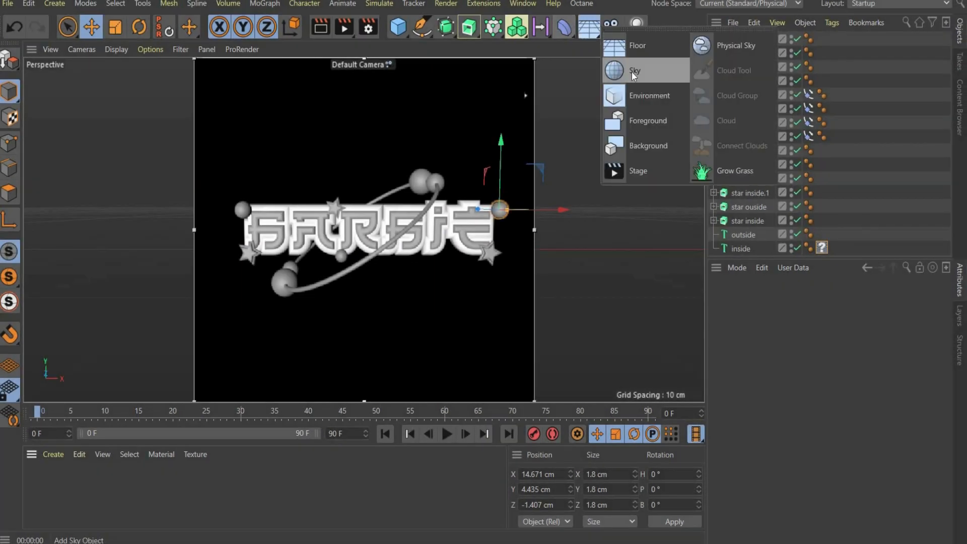
left_click(635, 70)
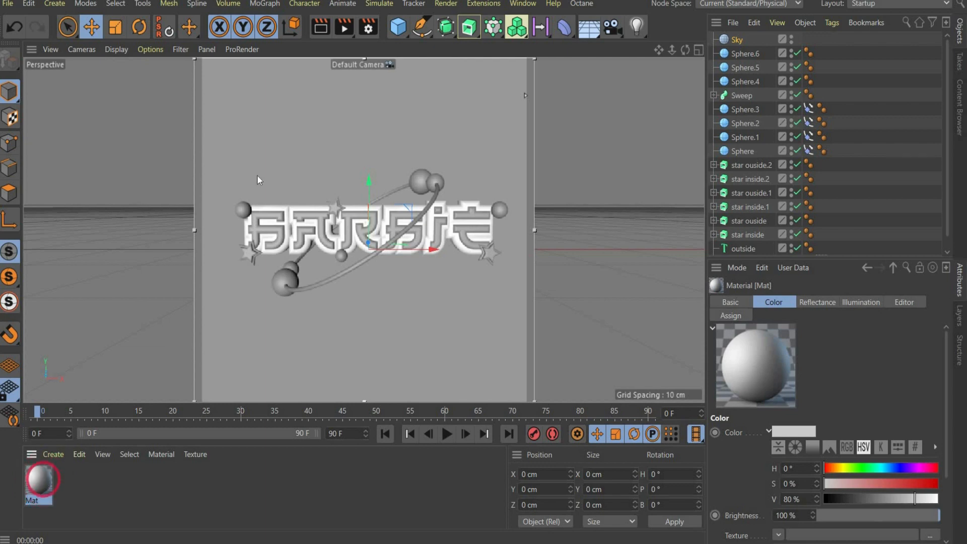
Enable Luminance on the first material and load the HDRI image as its texture.
double_click(38, 484)
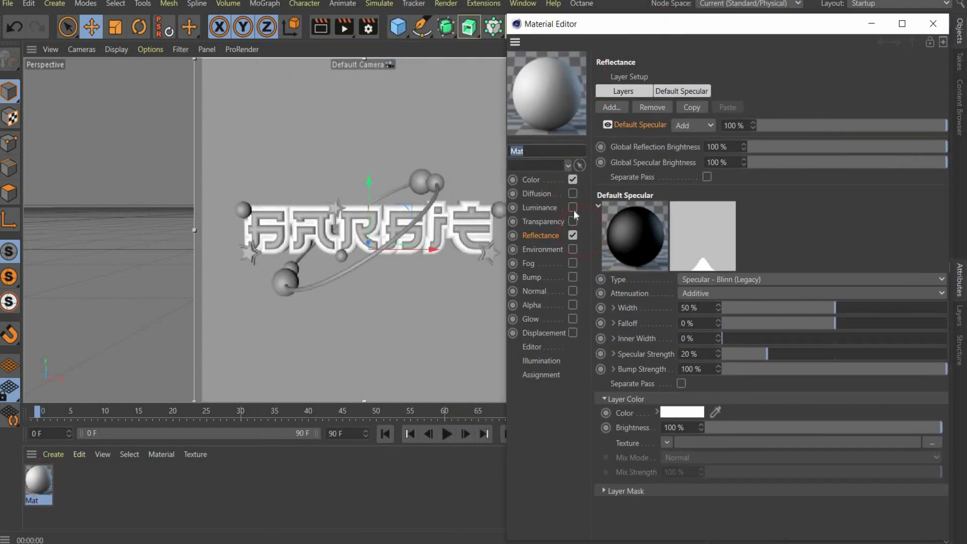
left_click(572, 208)
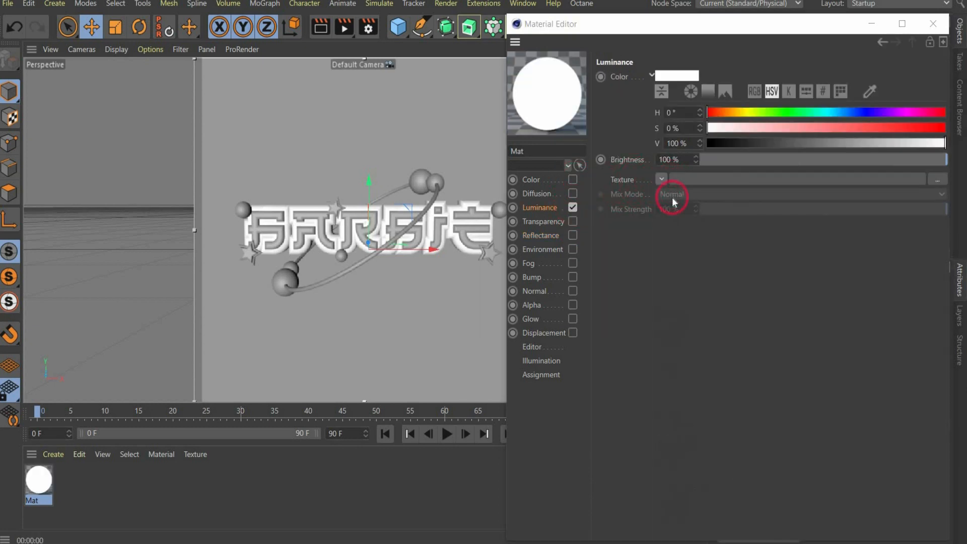
left_click(938, 178)
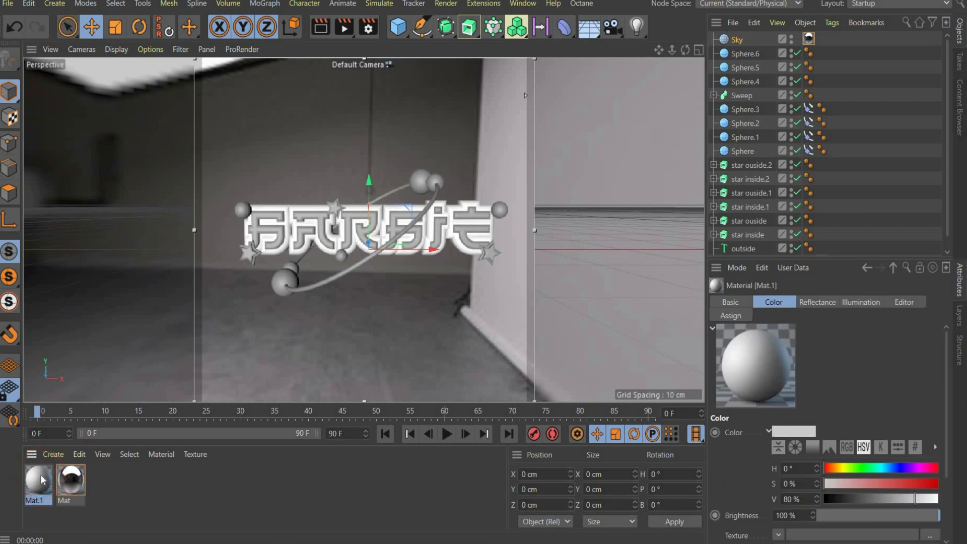
Give Mat.1 no Color channel and a single Beckmann reflection layer, Layer 1.
double_click(30, 481)
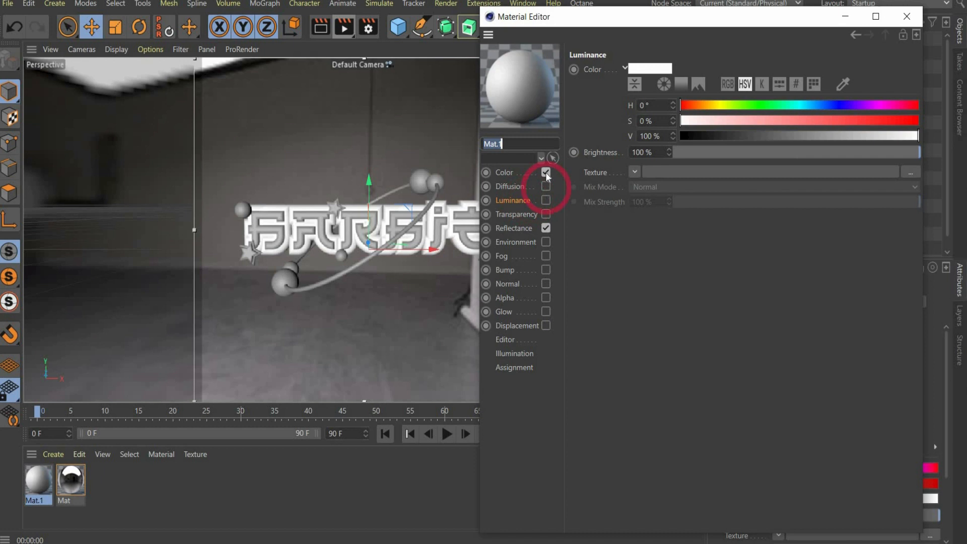
left_click(514, 228)
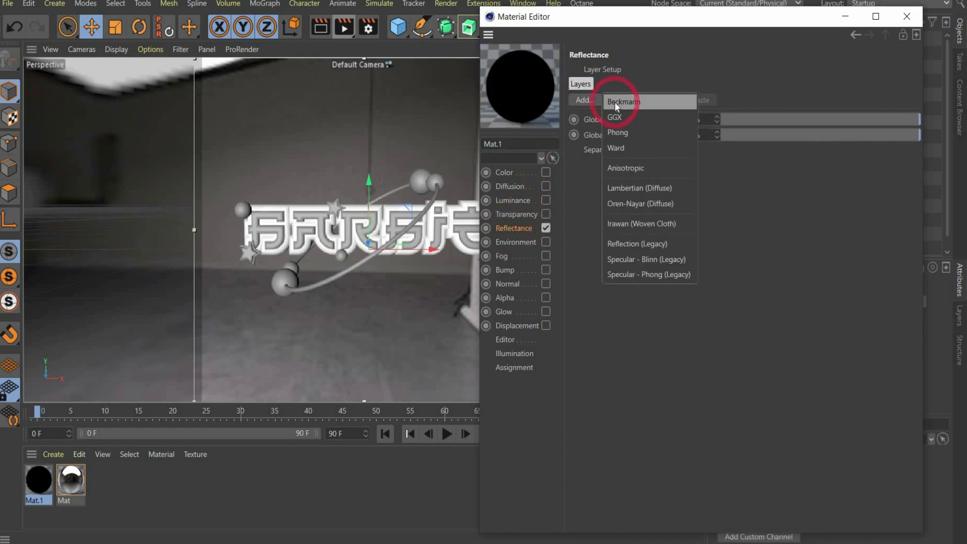
left_click(623, 100)
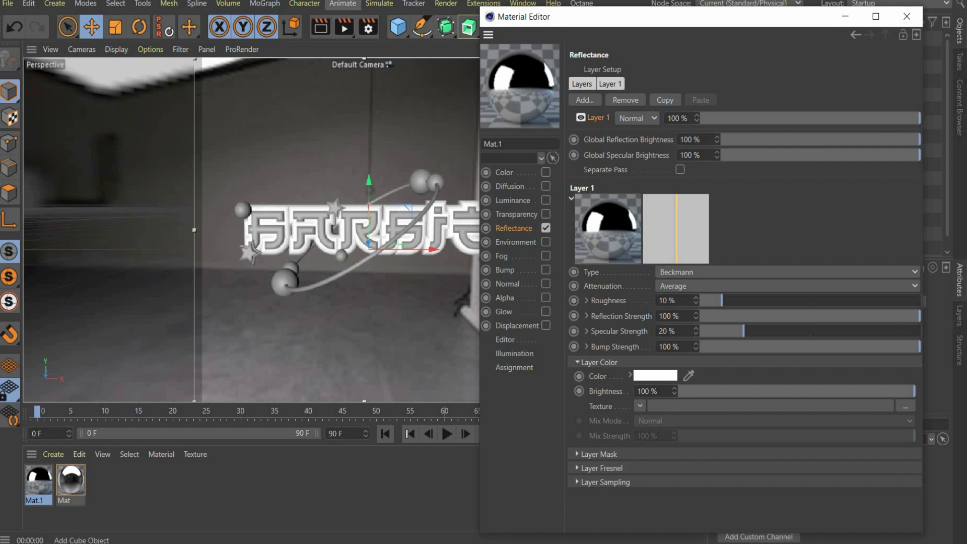
left_click(692, 376)
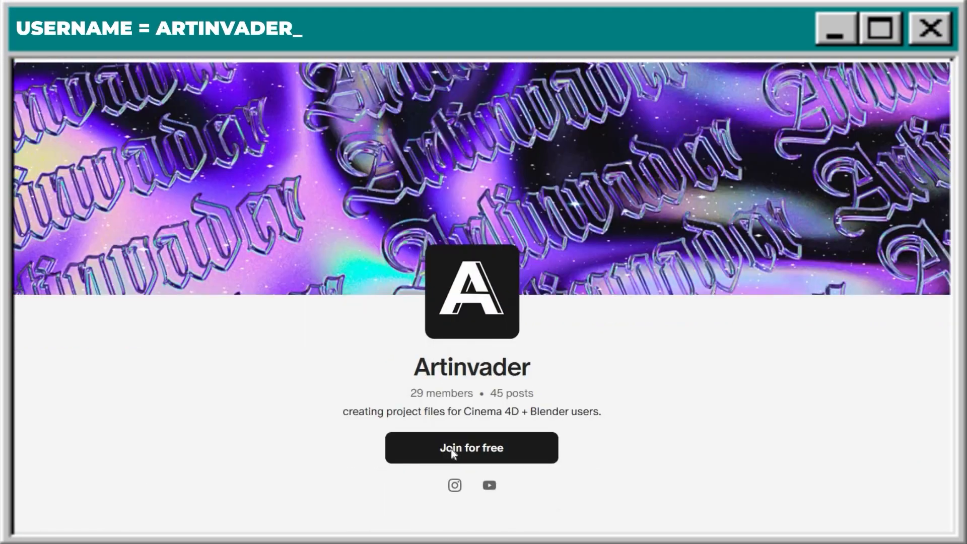
Use Join for free on the Patreon page and scroll through the Supporter Level tiers.
left_click(472, 448)
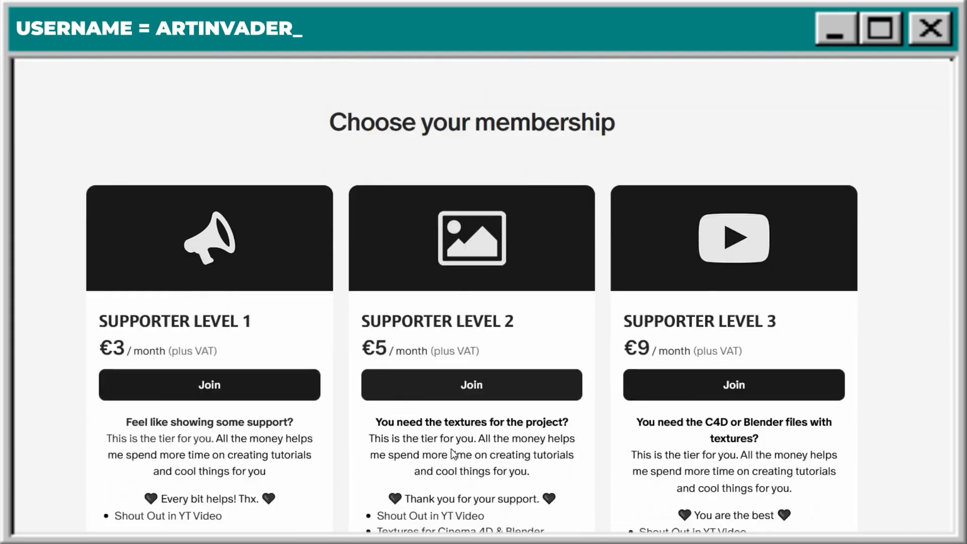
scroll("down", 3)
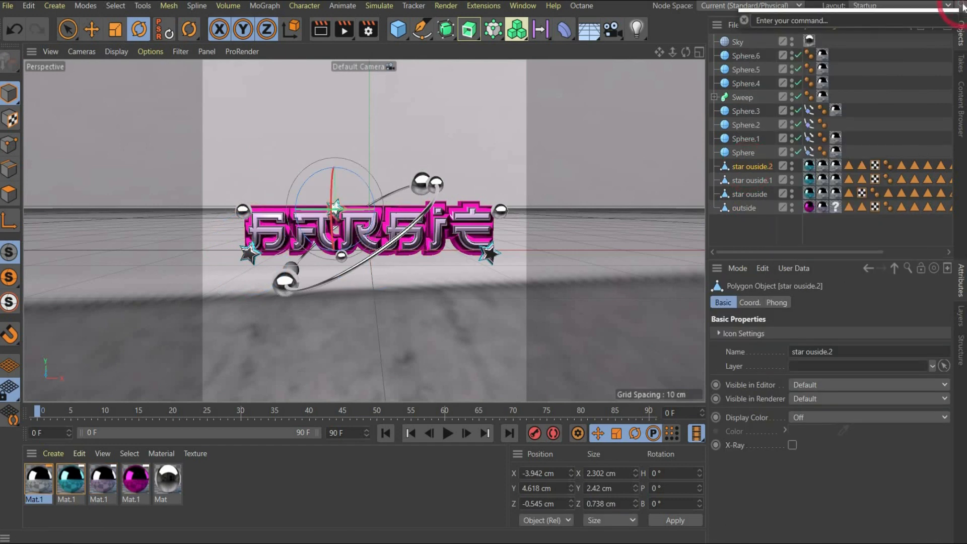
Run Axis Center on the text and star objects, then return to frame 0.
type("axis c")
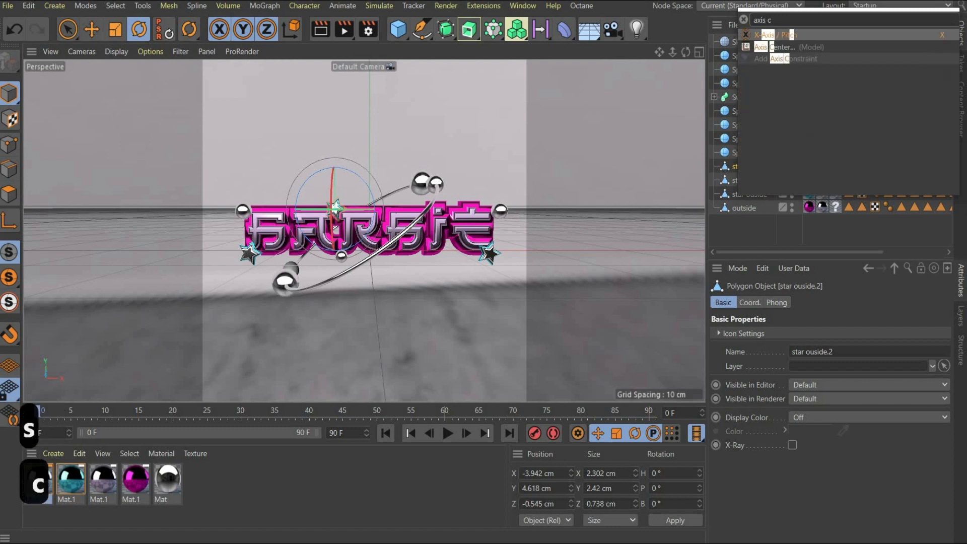
left_click(775, 47)
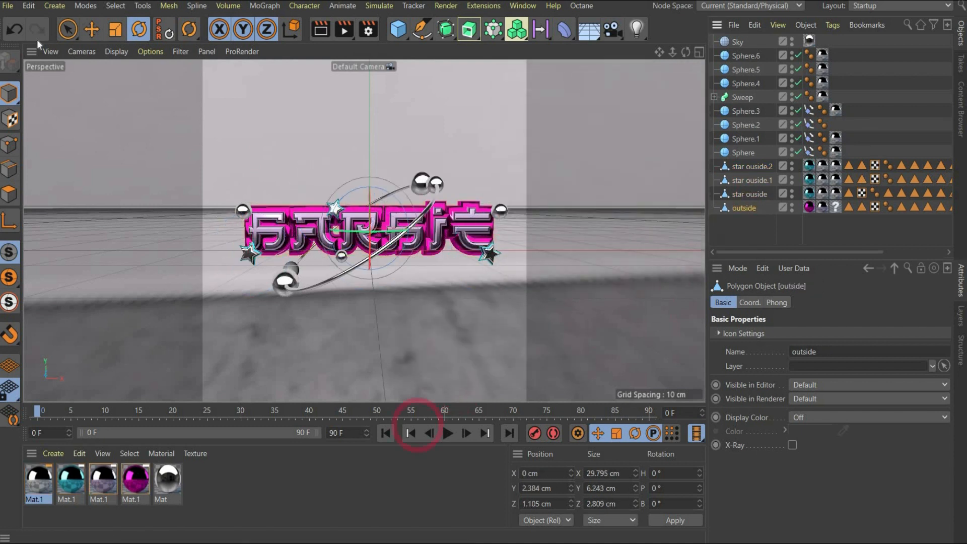
left_click(737, 41)
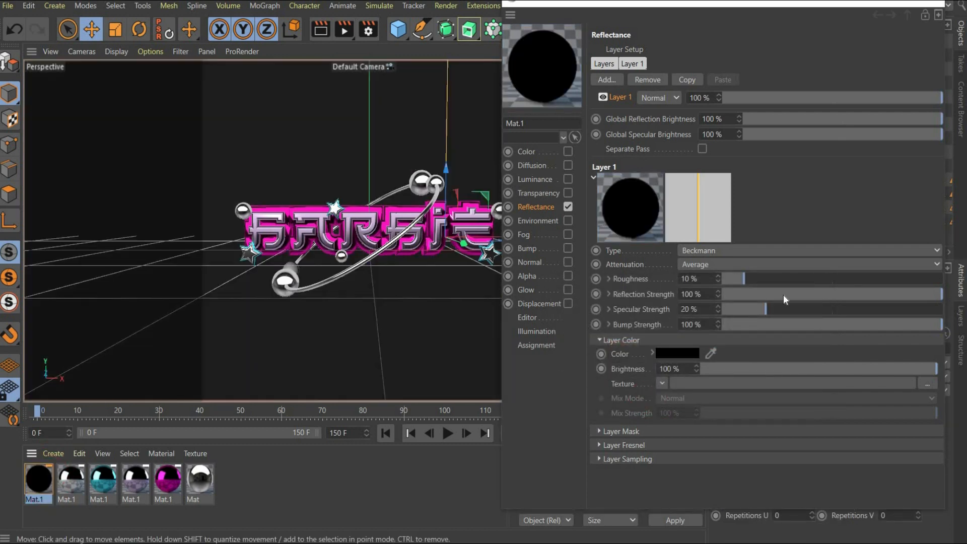
Extend the animation's end frame to 150 F.
left_click_drag(747, 279, 836, 279)
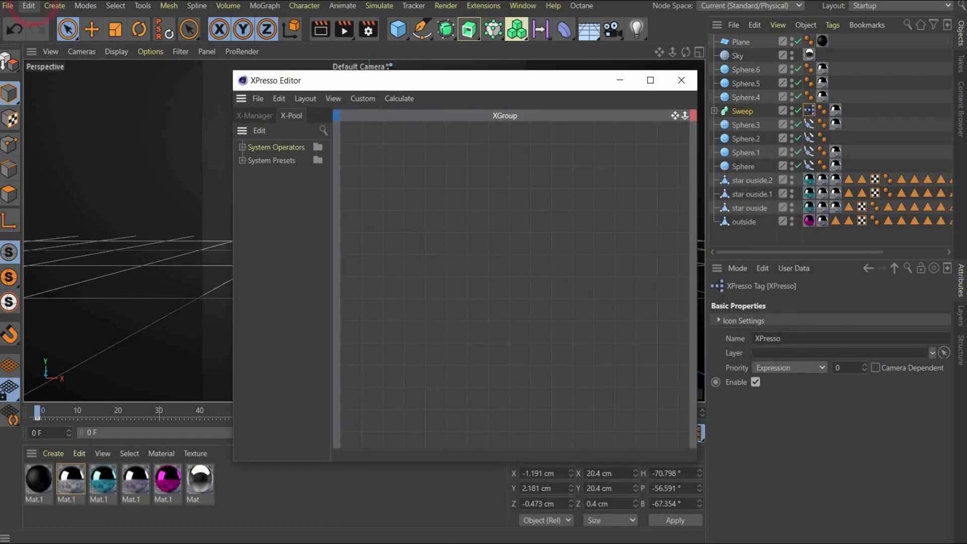
Add a Rotate XPresso preset driving the Circle's global rotation and play back the spin.
left_click(752, 125)
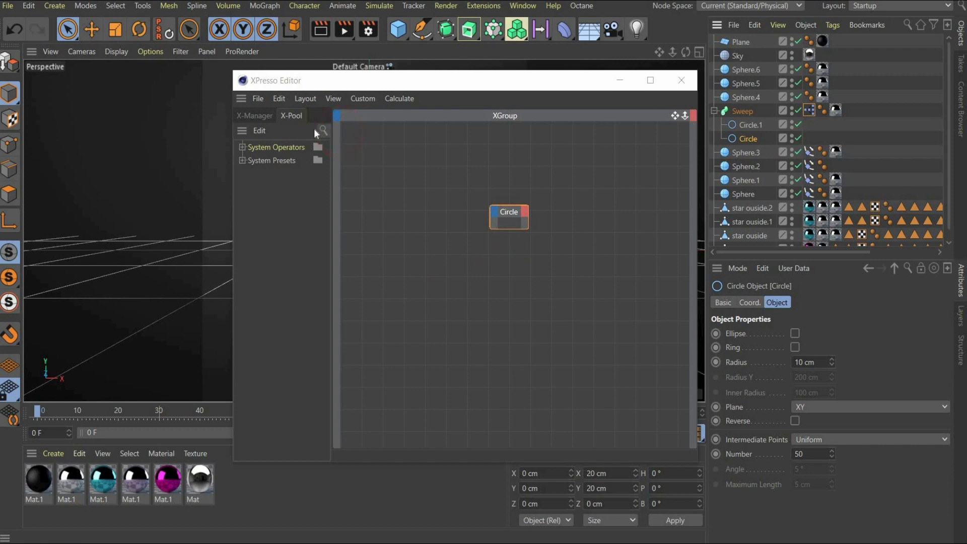
type("rota")
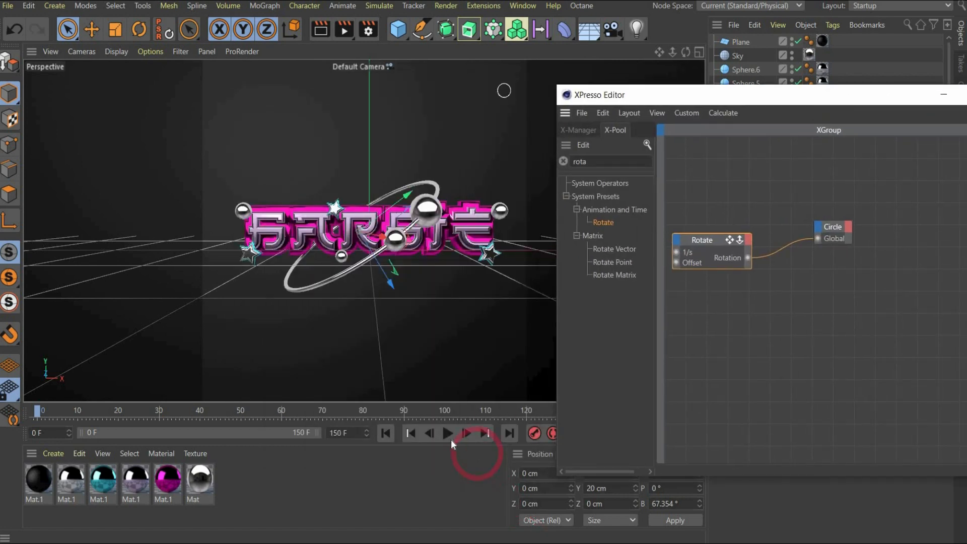
left_click(446, 433)
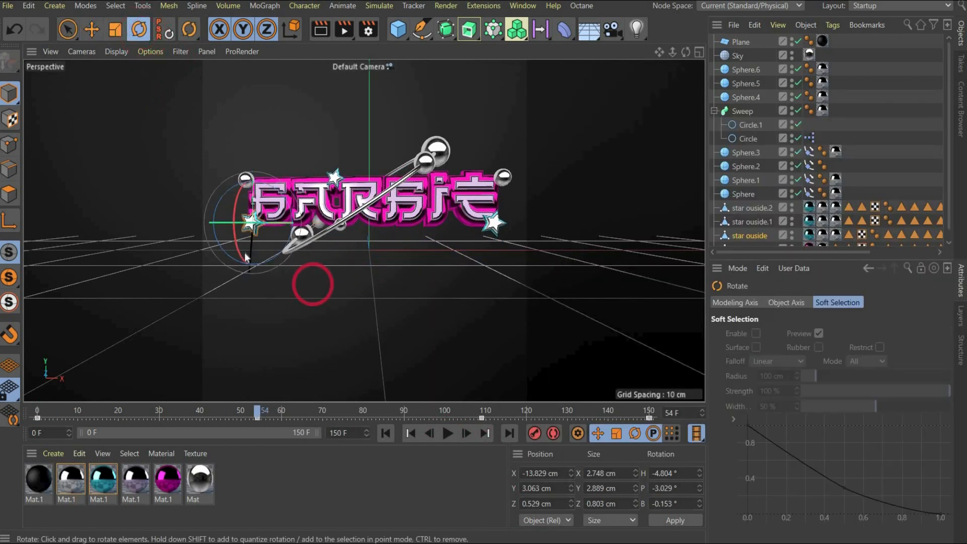
Tilt the left star with the rotation band and check the result in playback.
left_click_drag(246, 259, 210, 241)
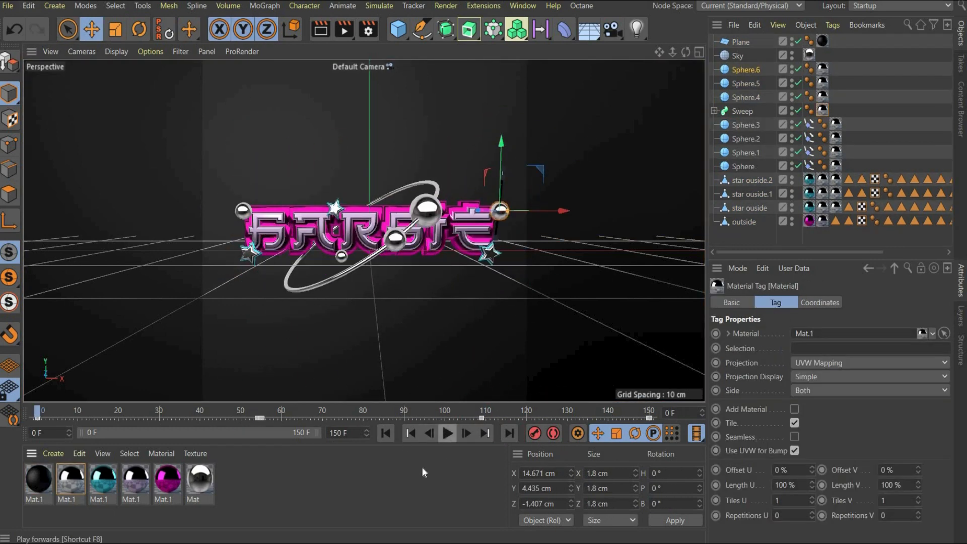
left_click(447, 433)
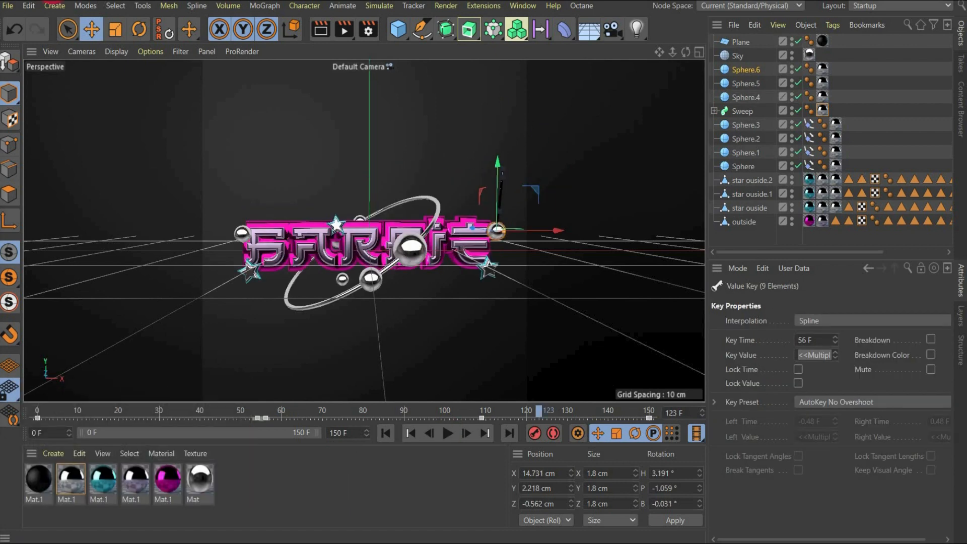
In the F-Curve timeline, make all keys linear and play the loop.
left_click(522, 5)
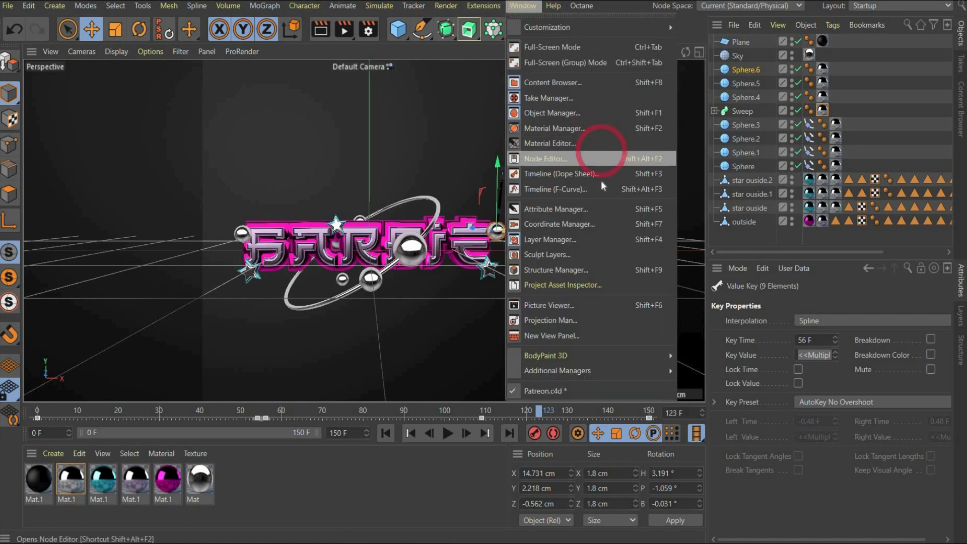
left_click(555, 189)
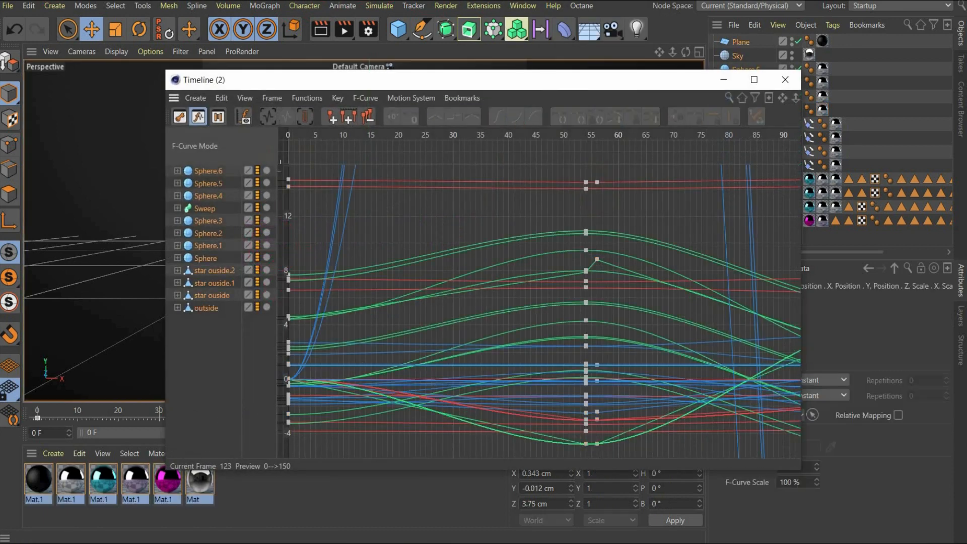
key("ctrl+a")
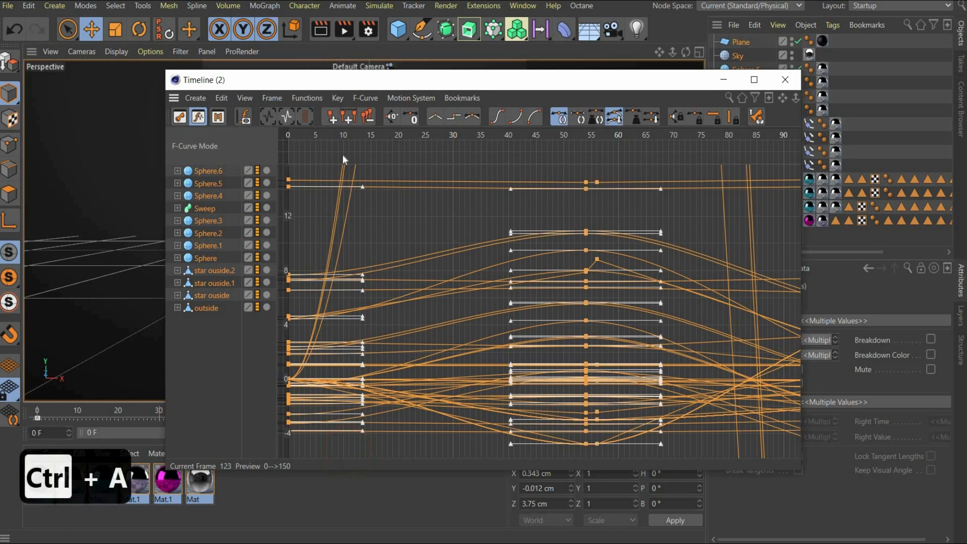
left_click(433, 117)
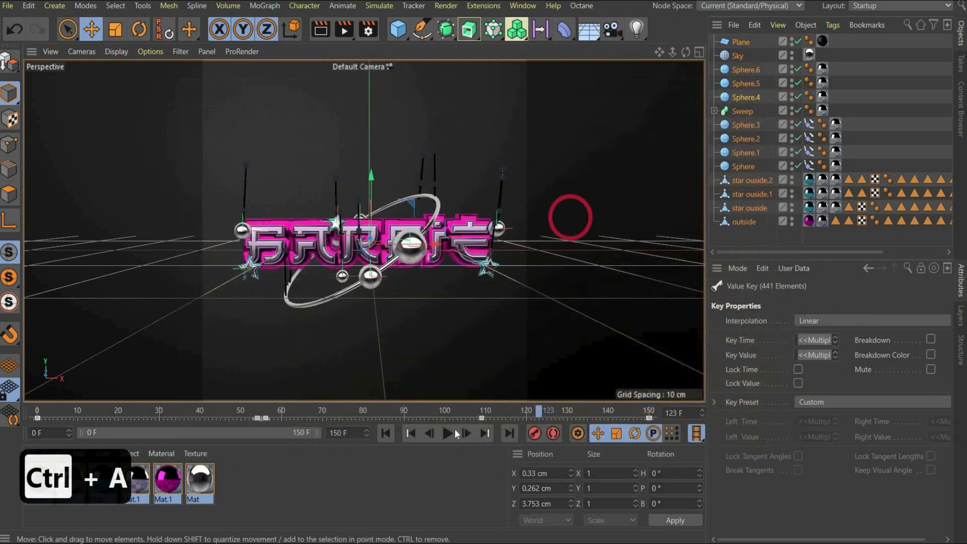
left_click(447, 434)
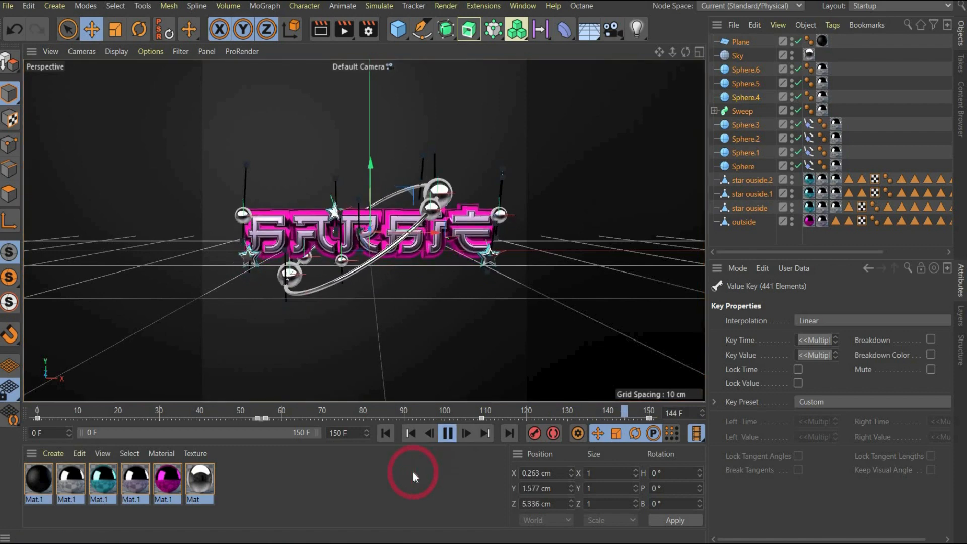